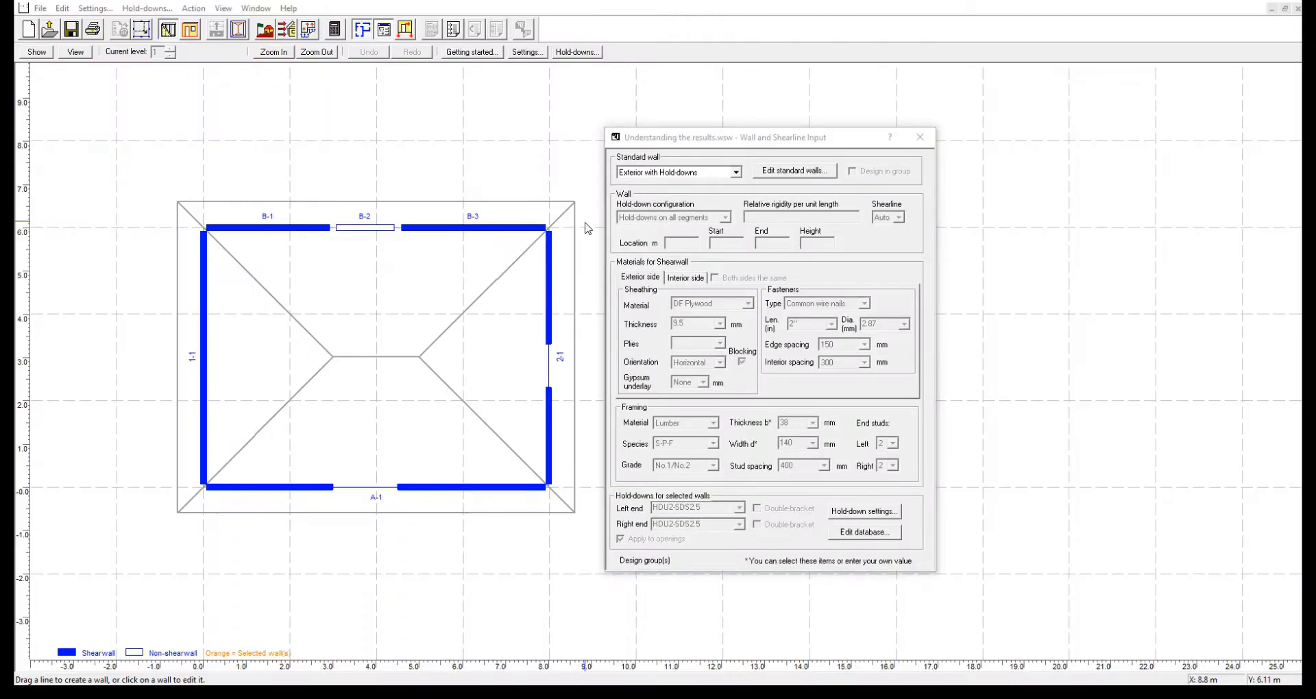
Select wall B-3, then generate wind loads with C&C values around the hip-roofed plan.
{"action": "left_click", "coordinate": [436, 227]}
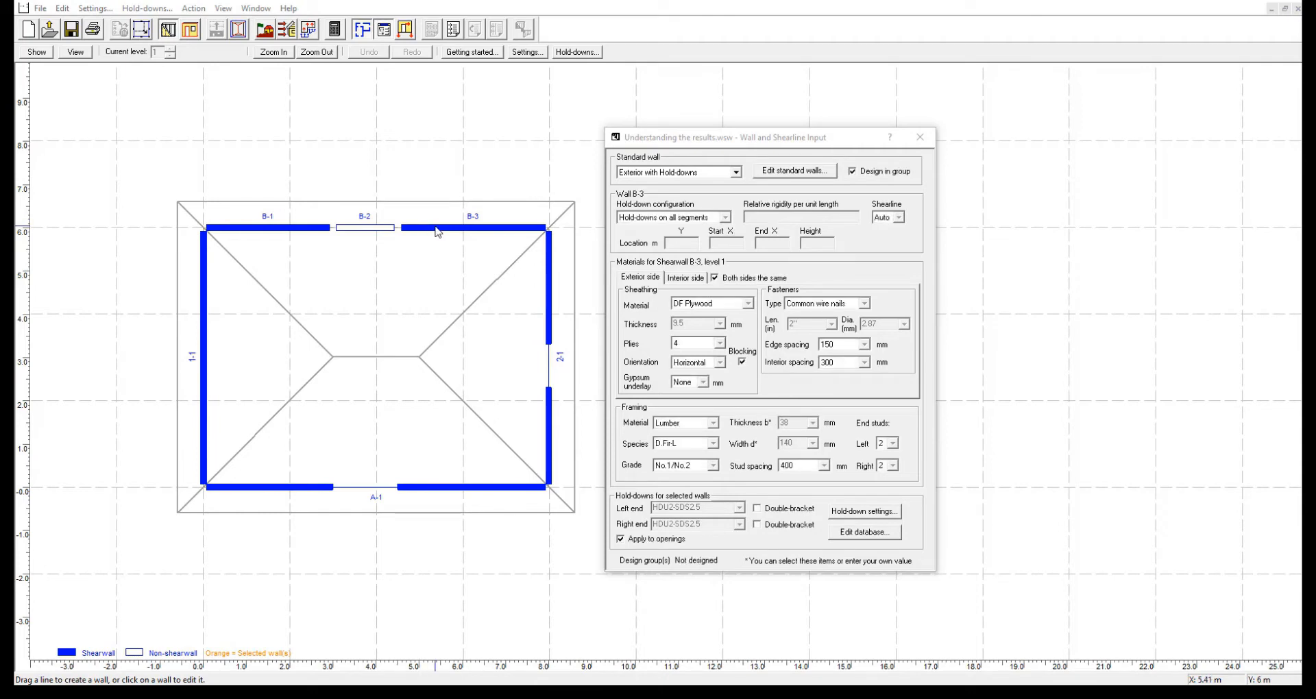
{"action": "left_click", "coordinate": [364, 227]}
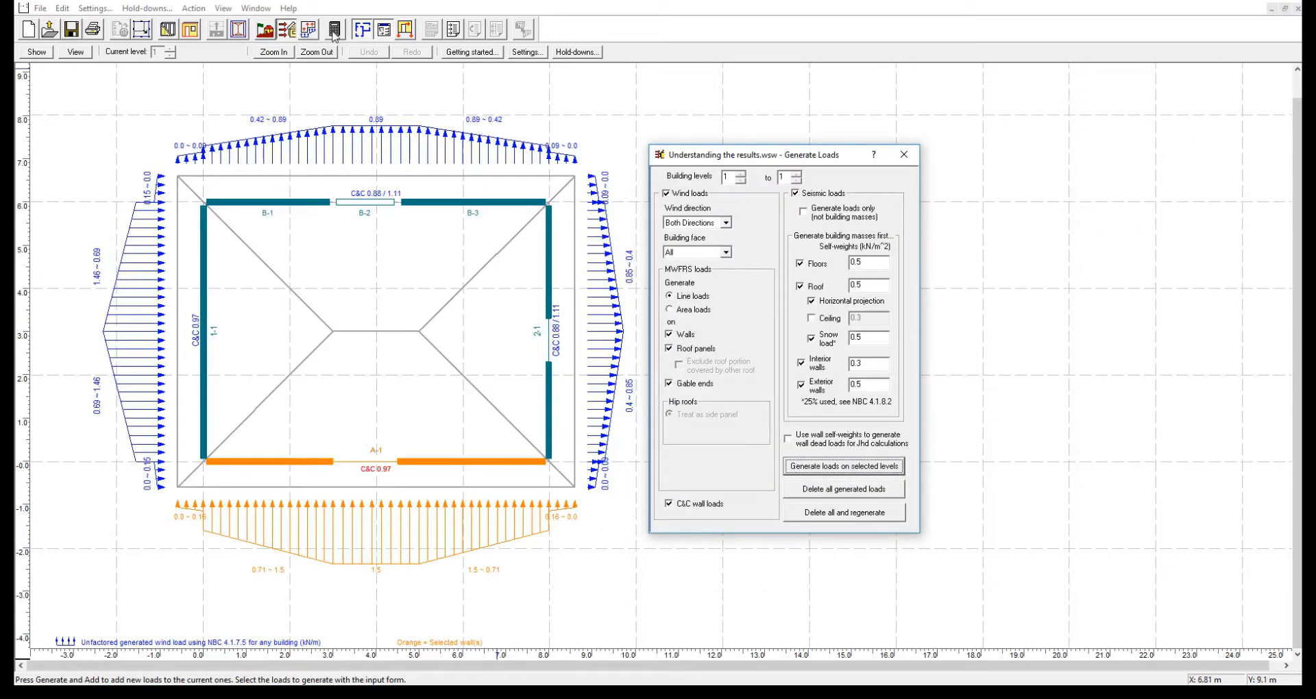
Run the design and show the results report at the hold-down displacement table.
{"action": "left_click", "coordinate": [843, 466]}
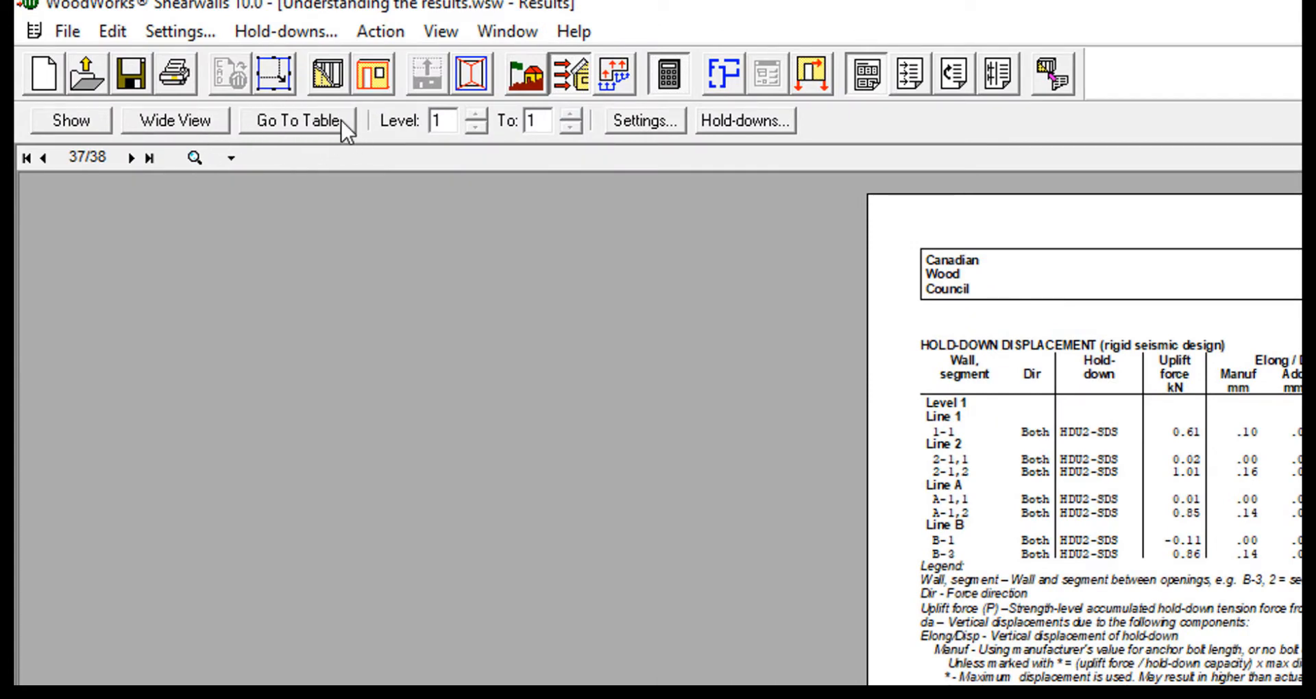
Show the Go To Table menu of loads, wind, seismic and project information tables.
{"action": "left_click", "coordinate": [296, 120]}
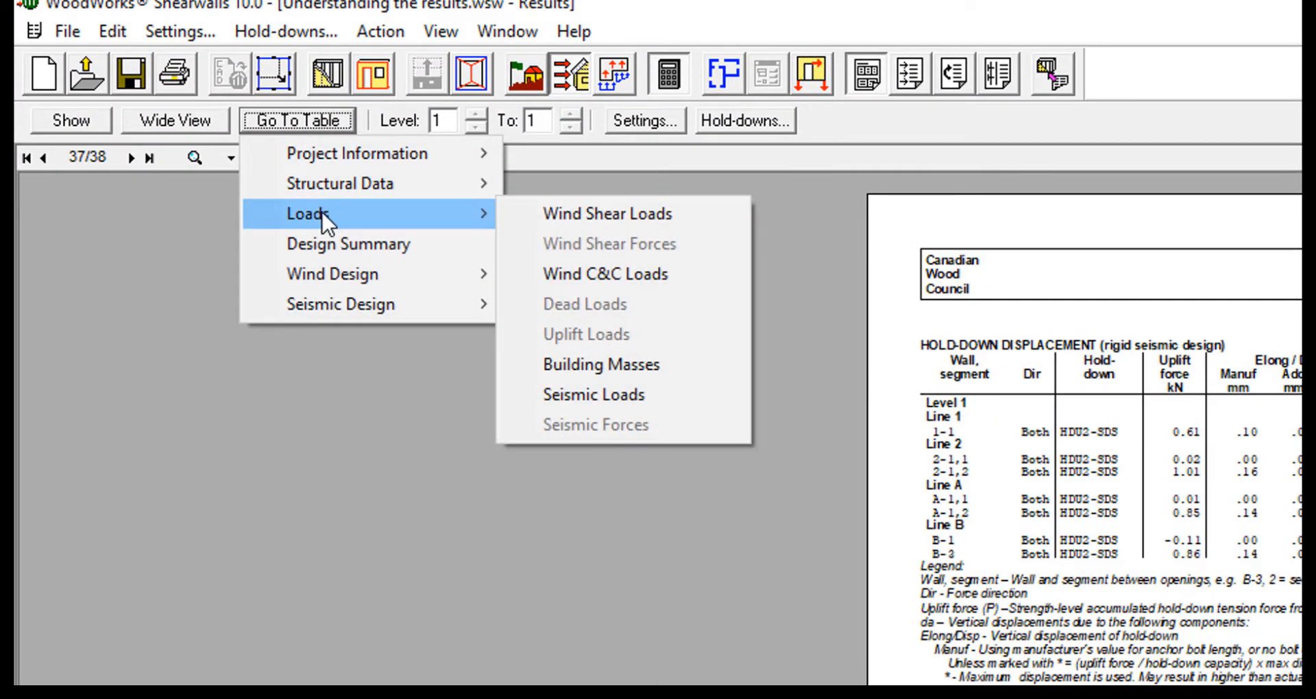
{"action": "mouse_move", "coordinate": [332, 274]}
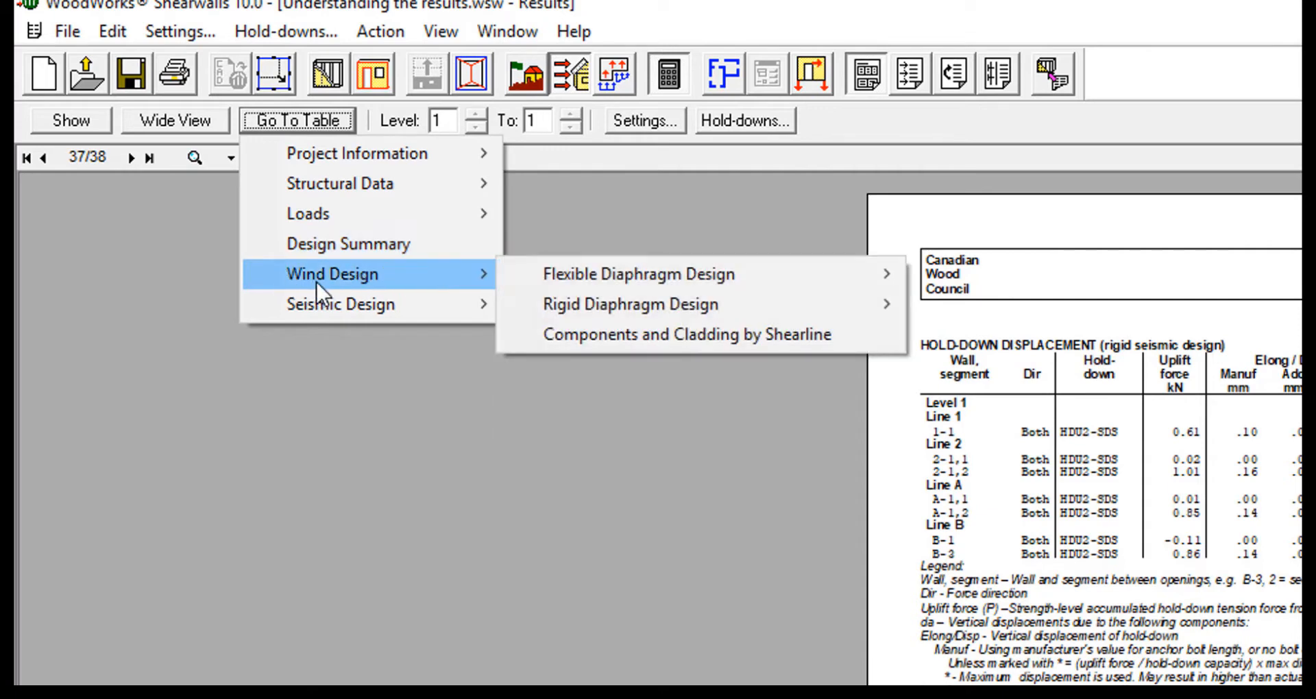
{"action": "mouse_move", "coordinate": [340, 304]}
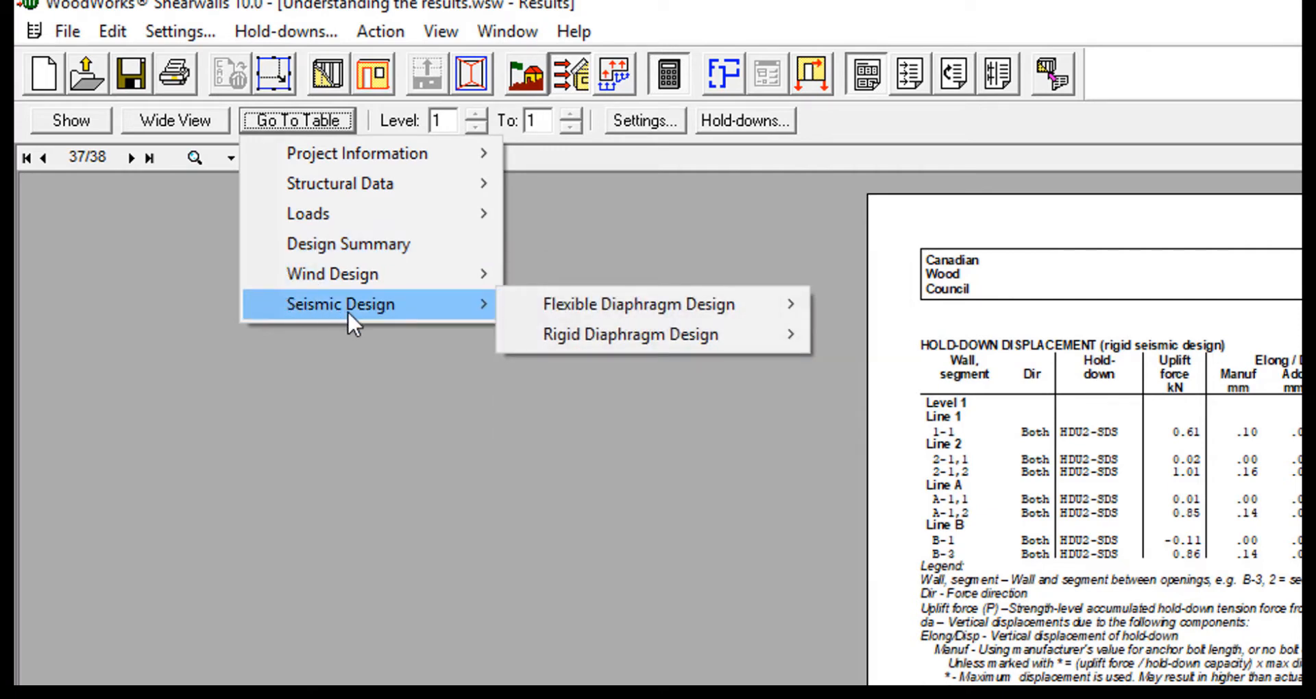
{"action": "mouse_move", "coordinate": [377, 362]}
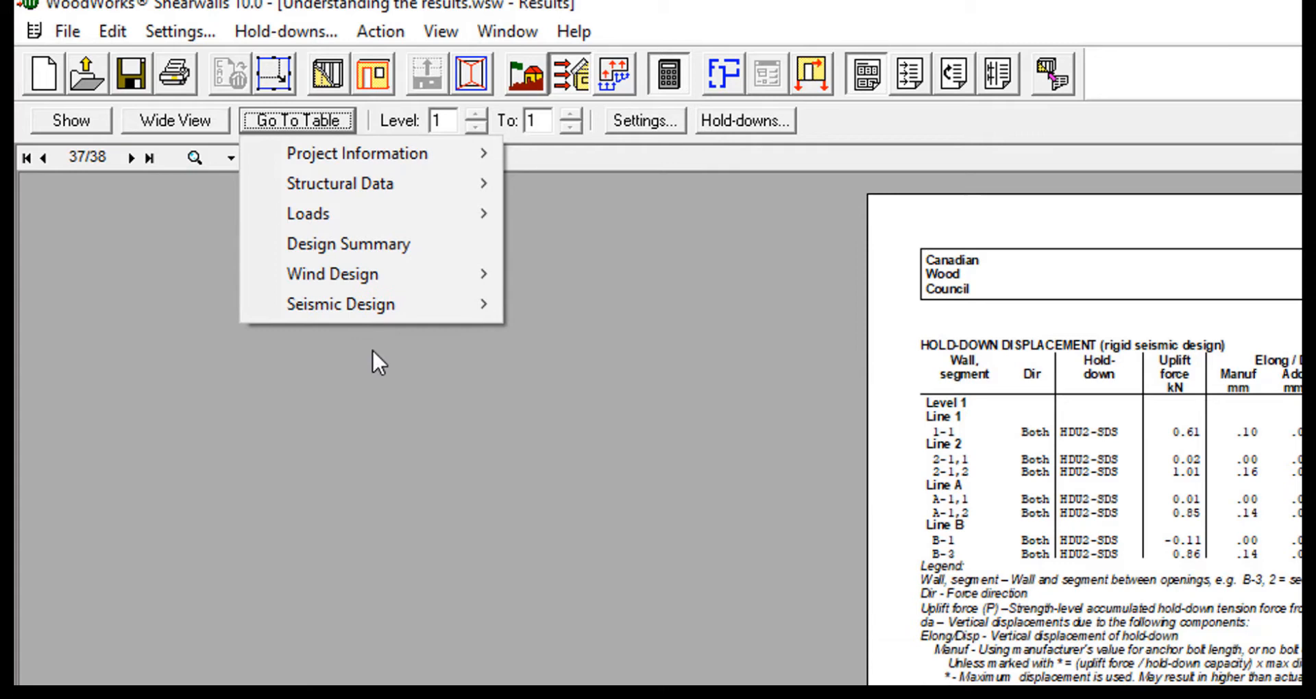
{"action": "mouse_move", "coordinate": [504, 200]}
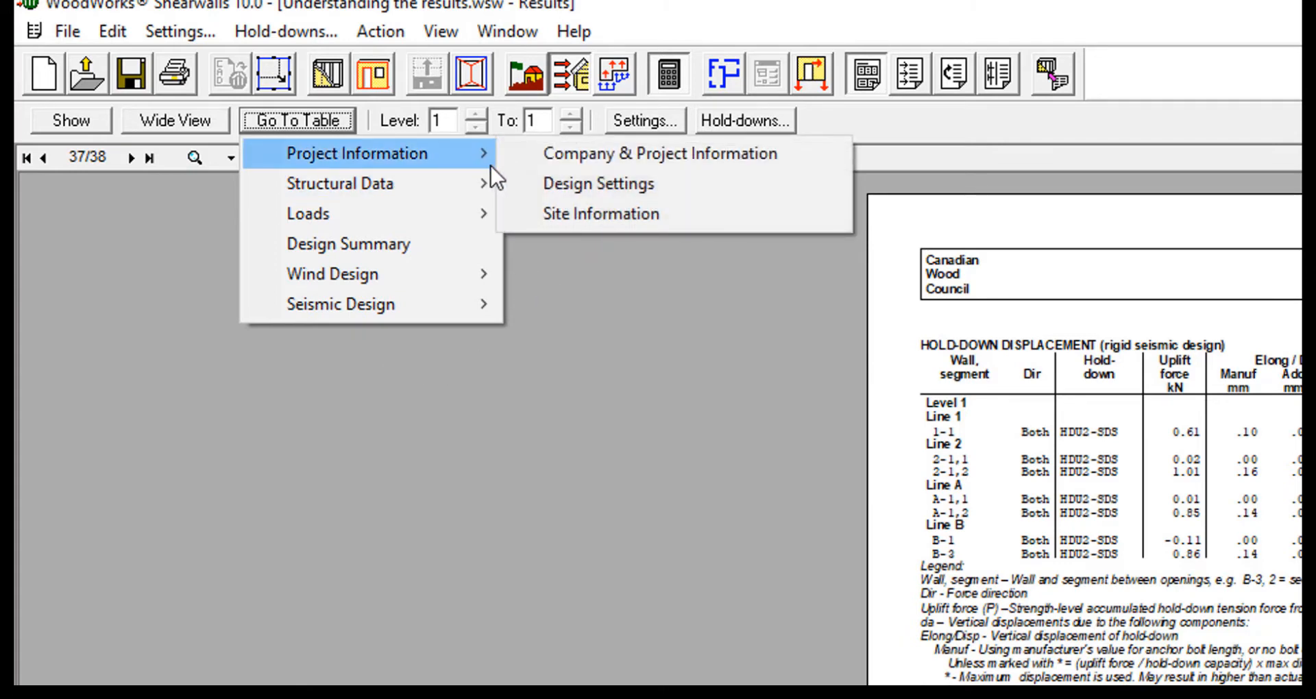
{"action": "mouse_move", "coordinate": [348, 183]}
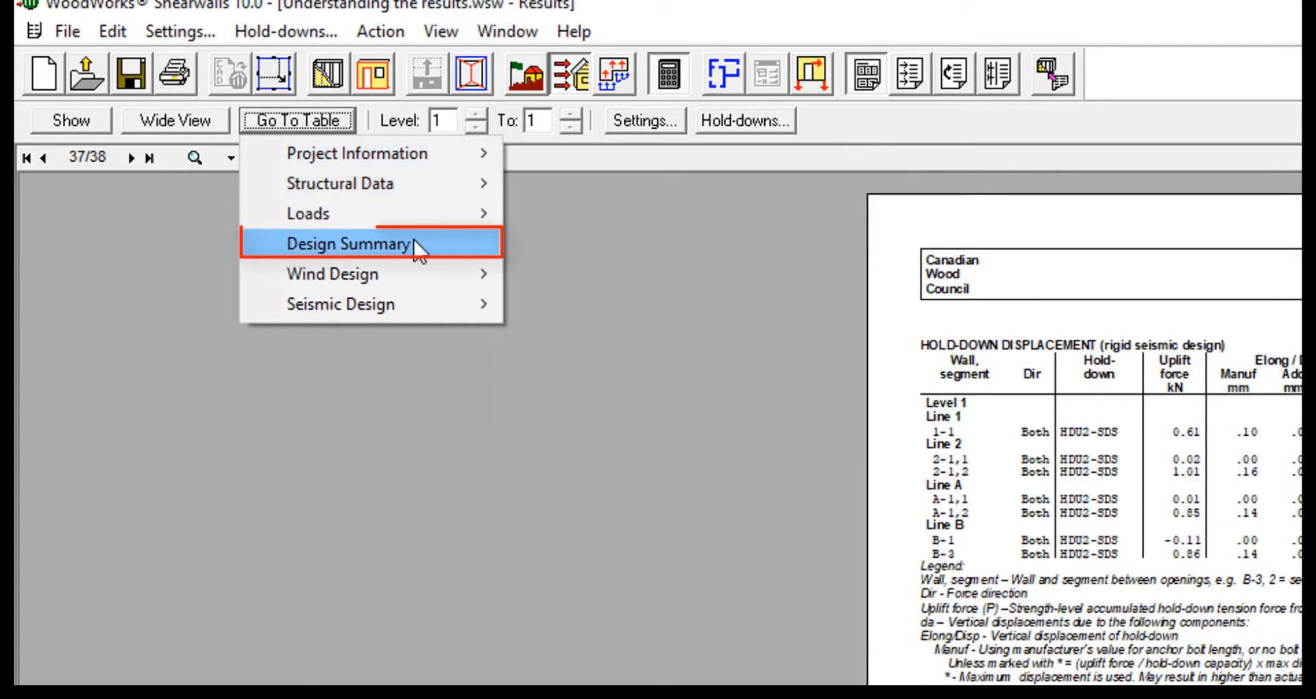
Jump to the Design Summary, showing storey drift exceeded under wind, then bring up the table list.
{"action": "left_click", "coordinate": [348, 243]}
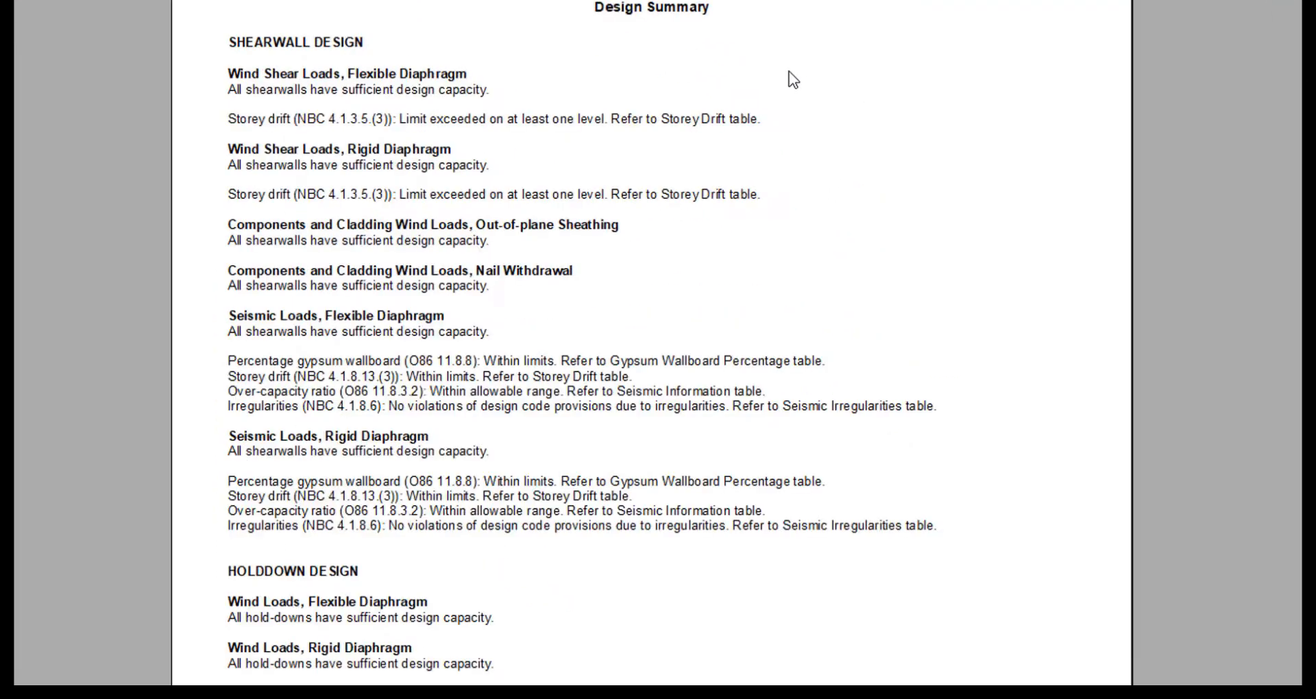
{"action": "mouse_move", "coordinate": [830, 53]}
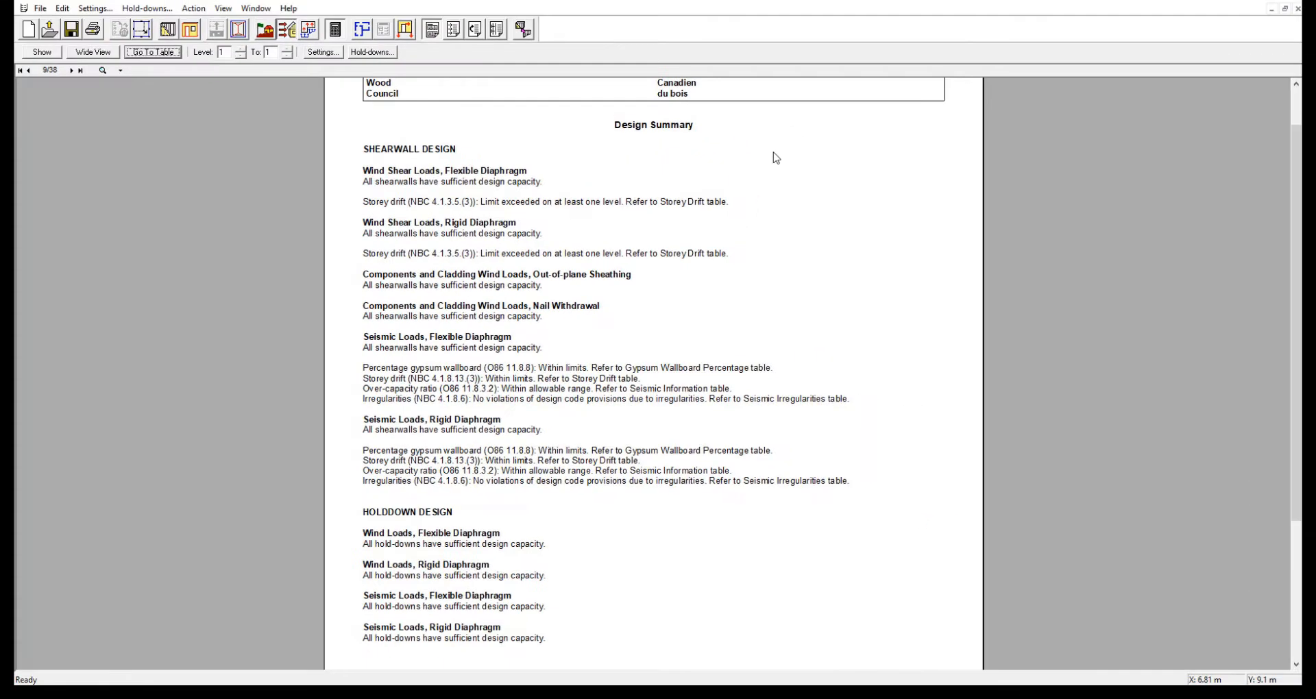
{"action": "mouse_move", "coordinate": [328, 502]}
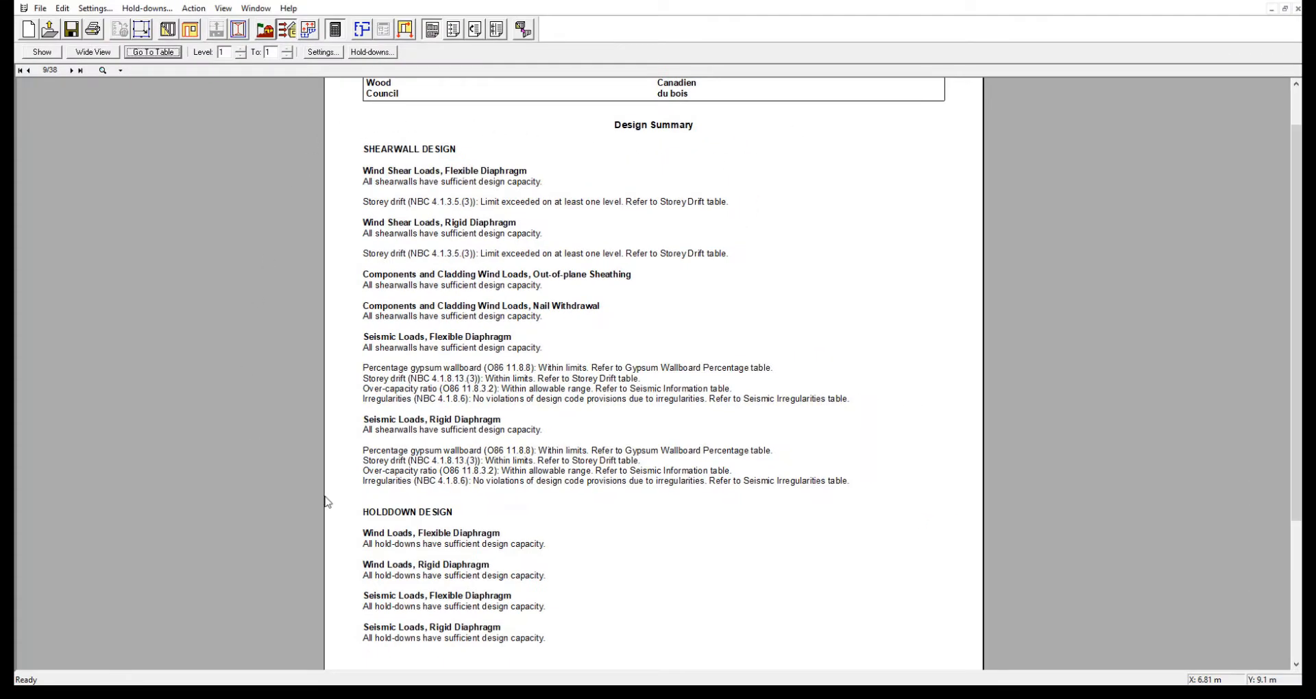
{"action": "left_click", "coordinate": [152, 52]}
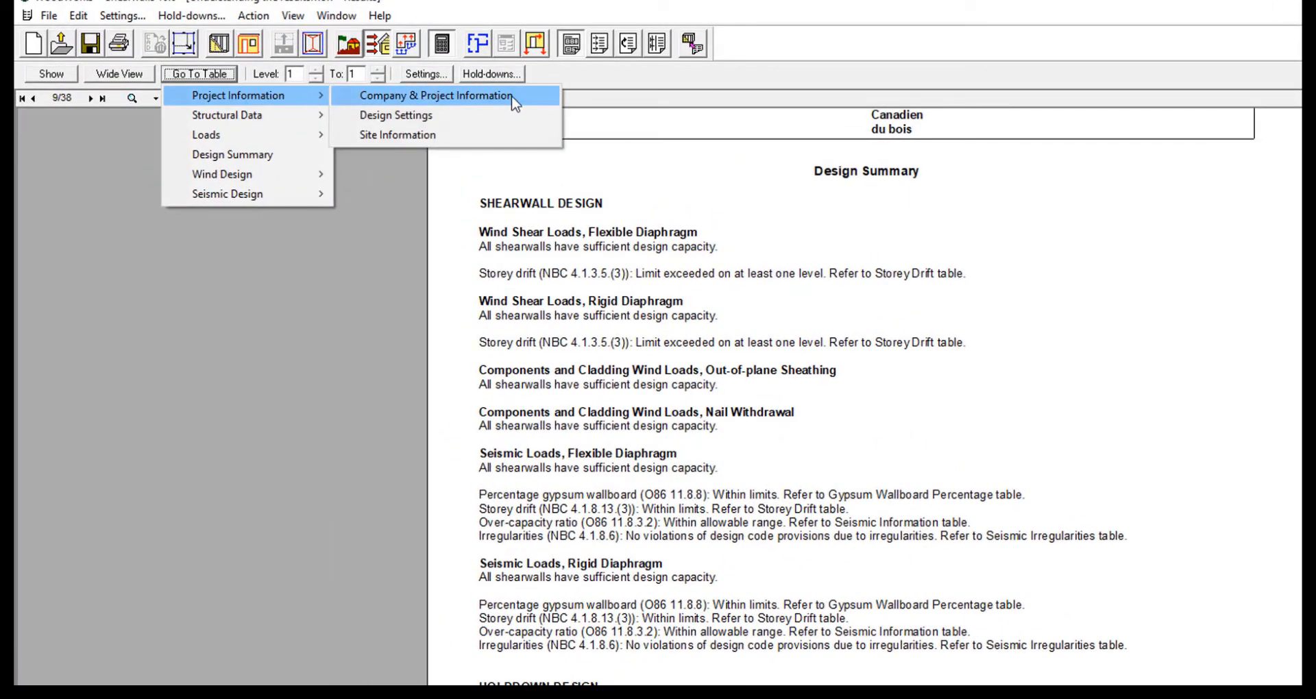
Review the company, project, design settings and site information tables, then bring up the table list.
{"action": "left_click", "coordinate": [434, 94]}
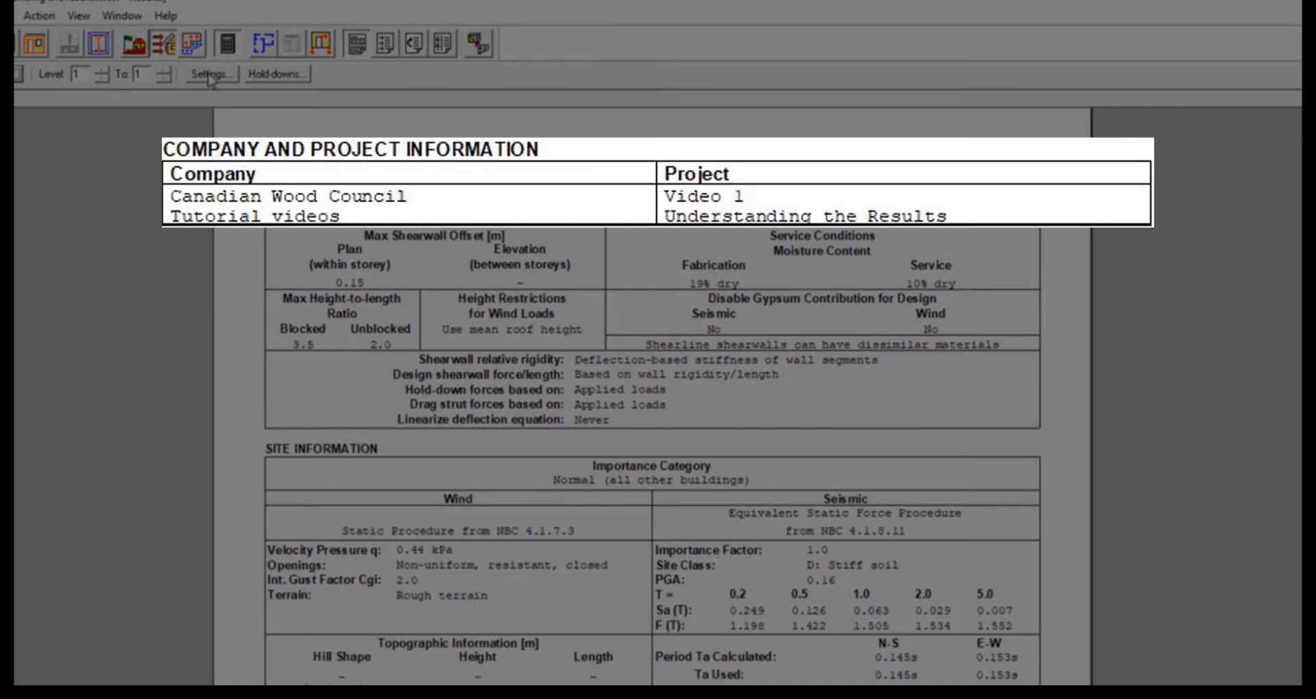
{"action": "left_click", "coordinate": [209, 74]}
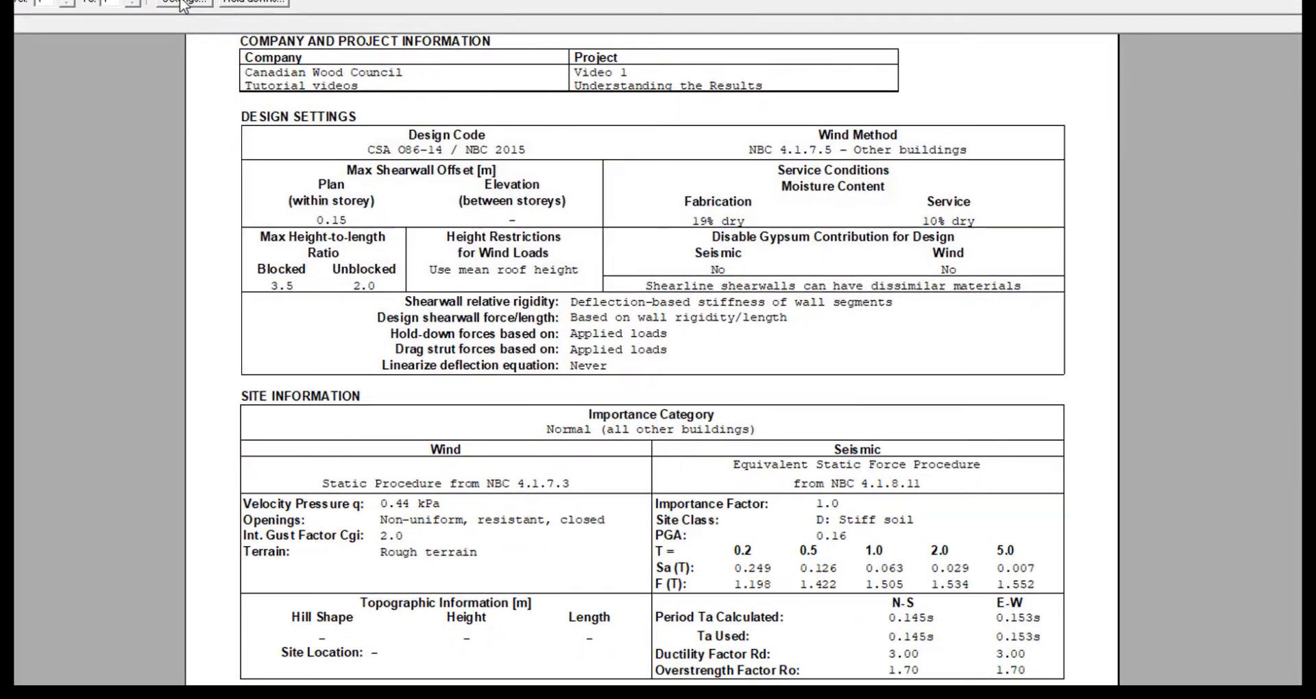
{"action": "scroll", "scroll_direction": "down", "scroll_amount": 3}
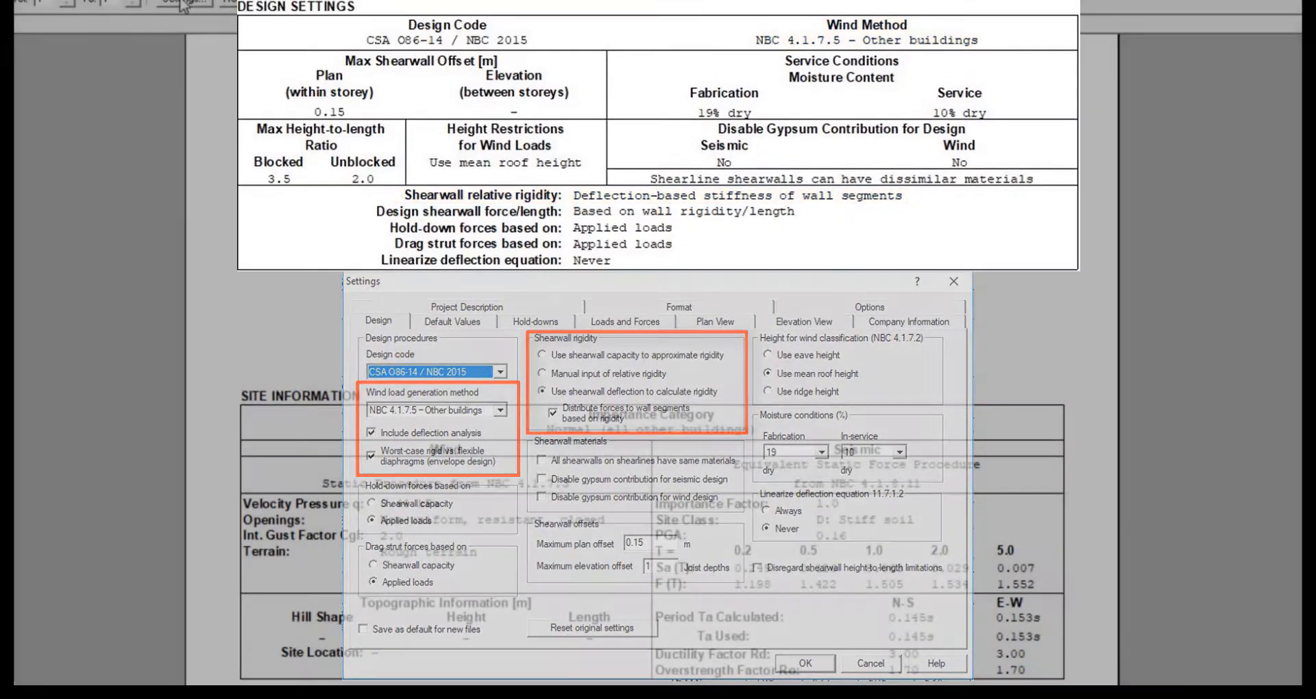
{"action": "left_click", "coordinate": [804, 663]}
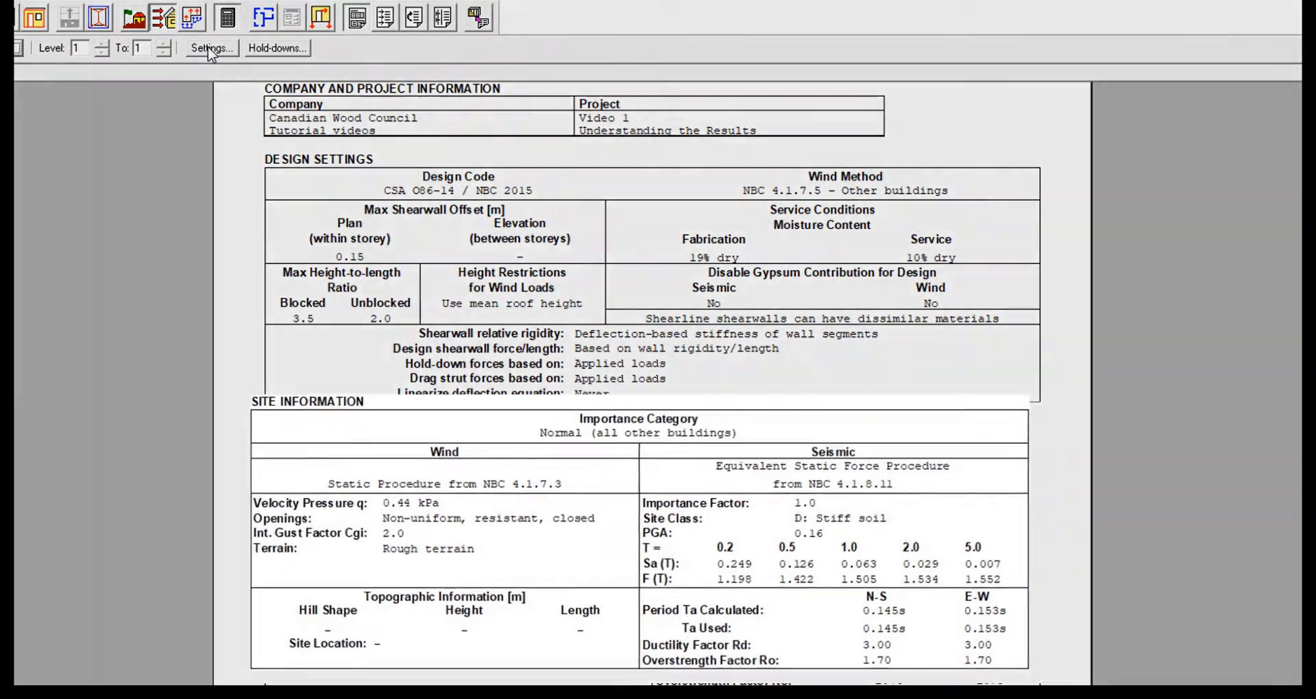
{"action": "left_click", "coordinate": [191, 16]}
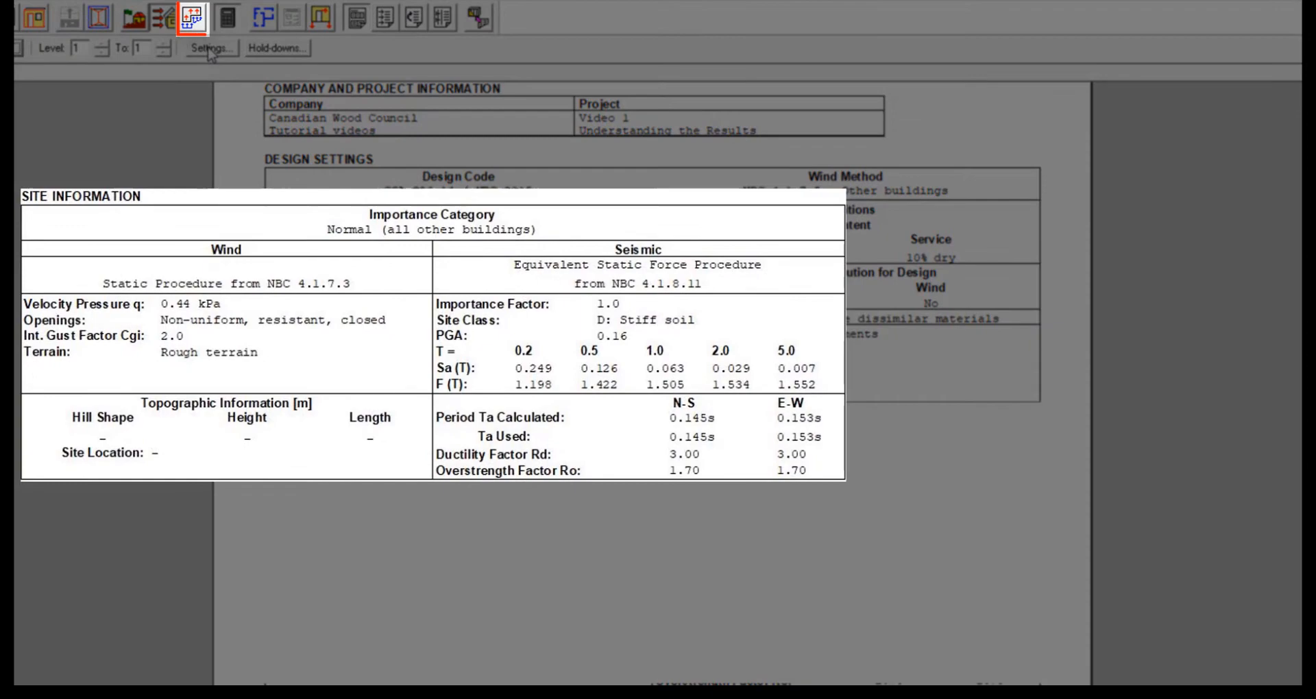
{"action": "left_click", "coordinate": [210, 48]}
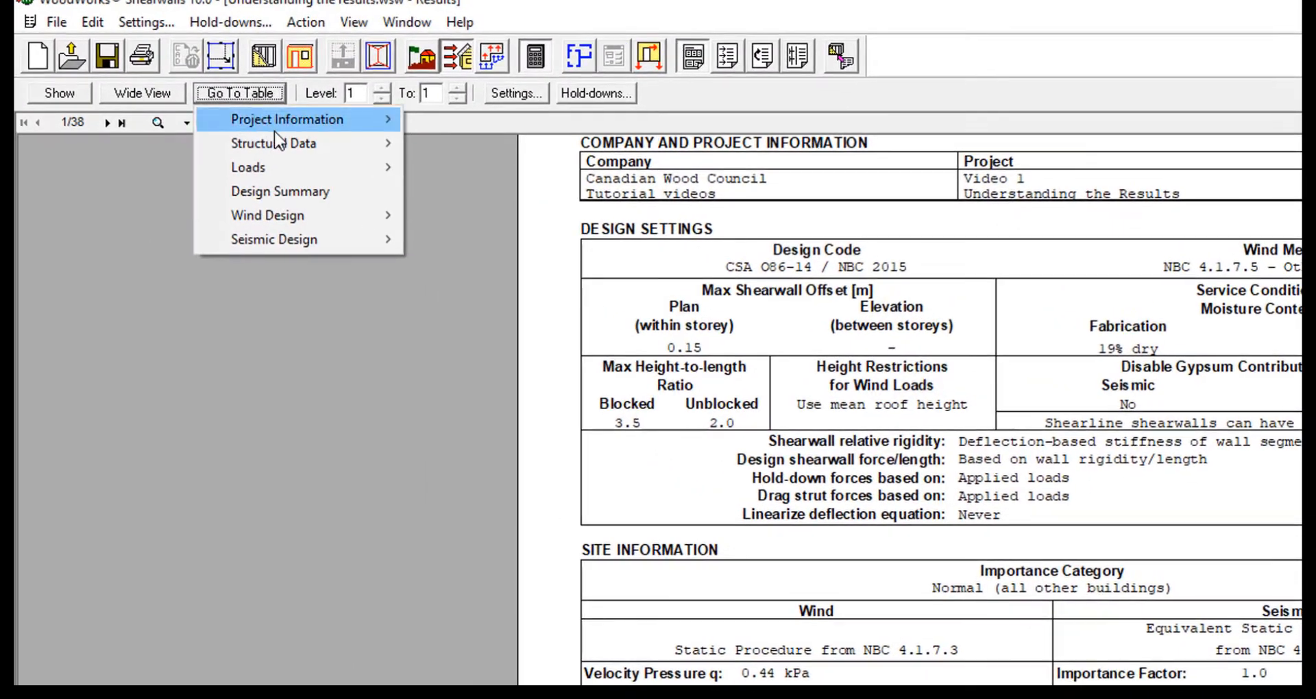
{"action": "mouse_move", "coordinate": [273, 143]}
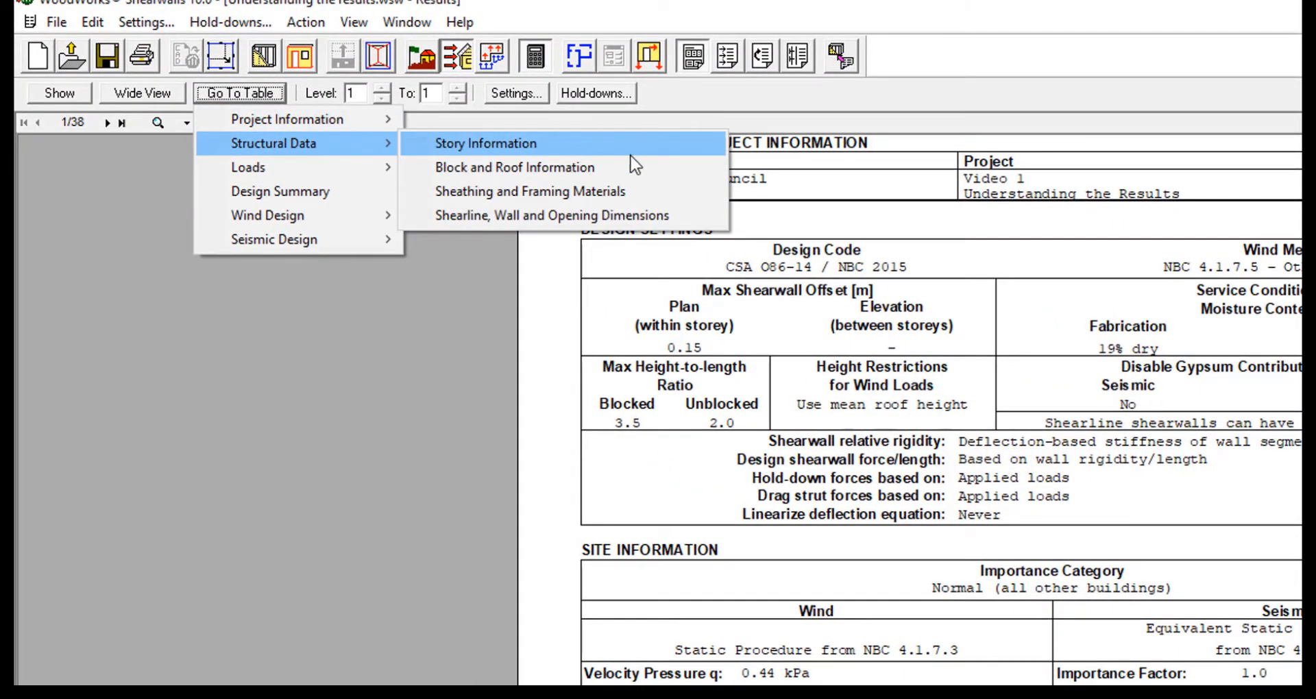
Show the Structural Data page with storey, block and roof information tables.
{"action": "left_click", "coordinate": [513, 167]}
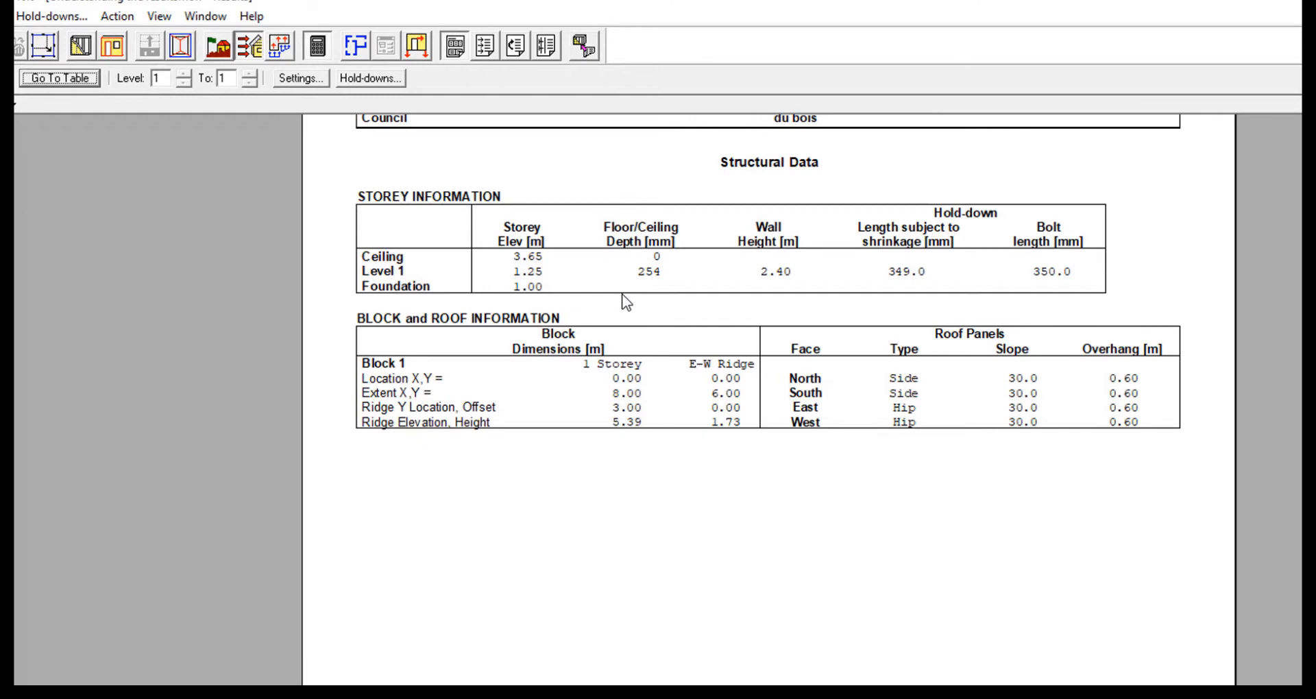
{"action": "mouse_move", "coordinate": [678, 319]}
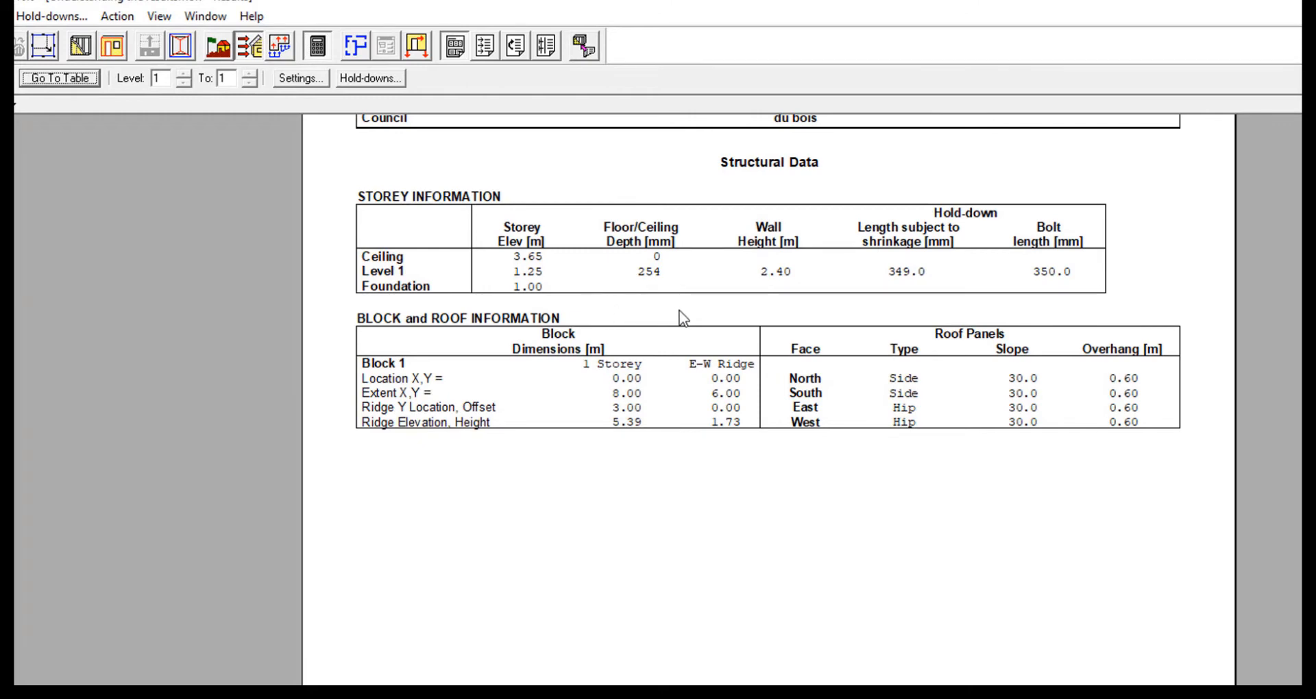
{"action": "left_click", "coordinate": [59, 78]}
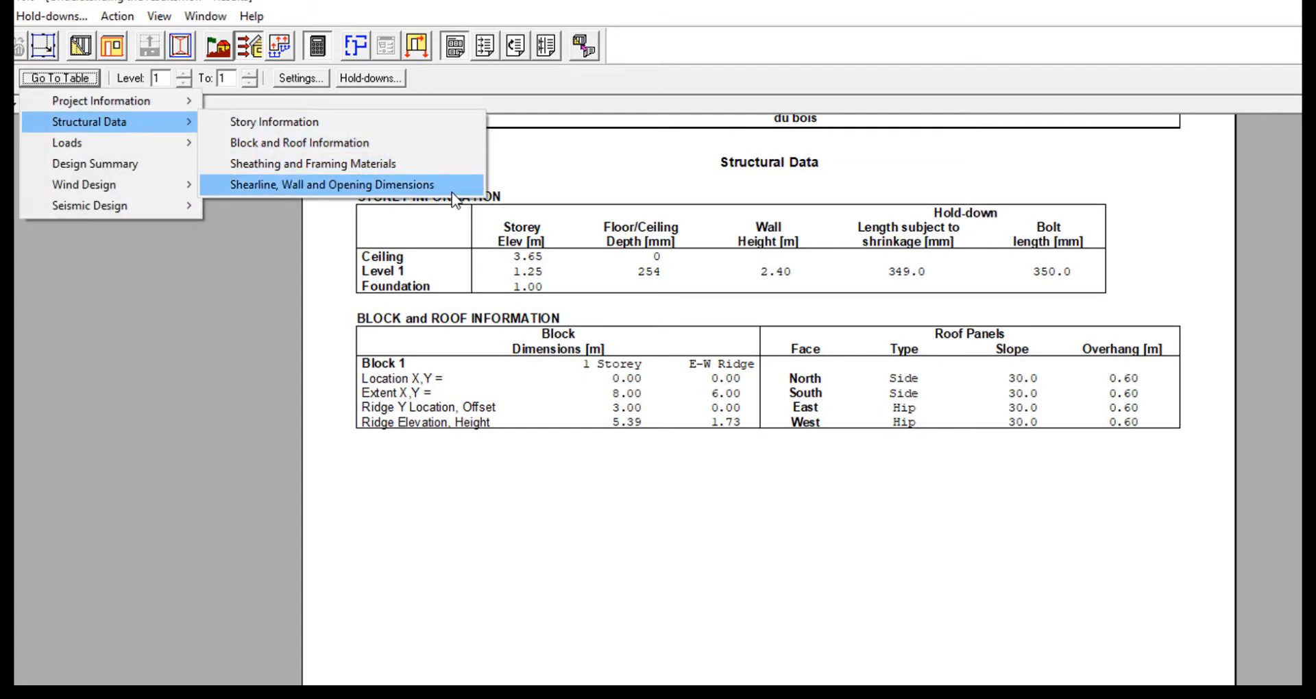
View the shearline, wall and opening dimensions, then the sheathing and framing materials tables.
{"action": "left_click", "coordinate": [328, 185]}
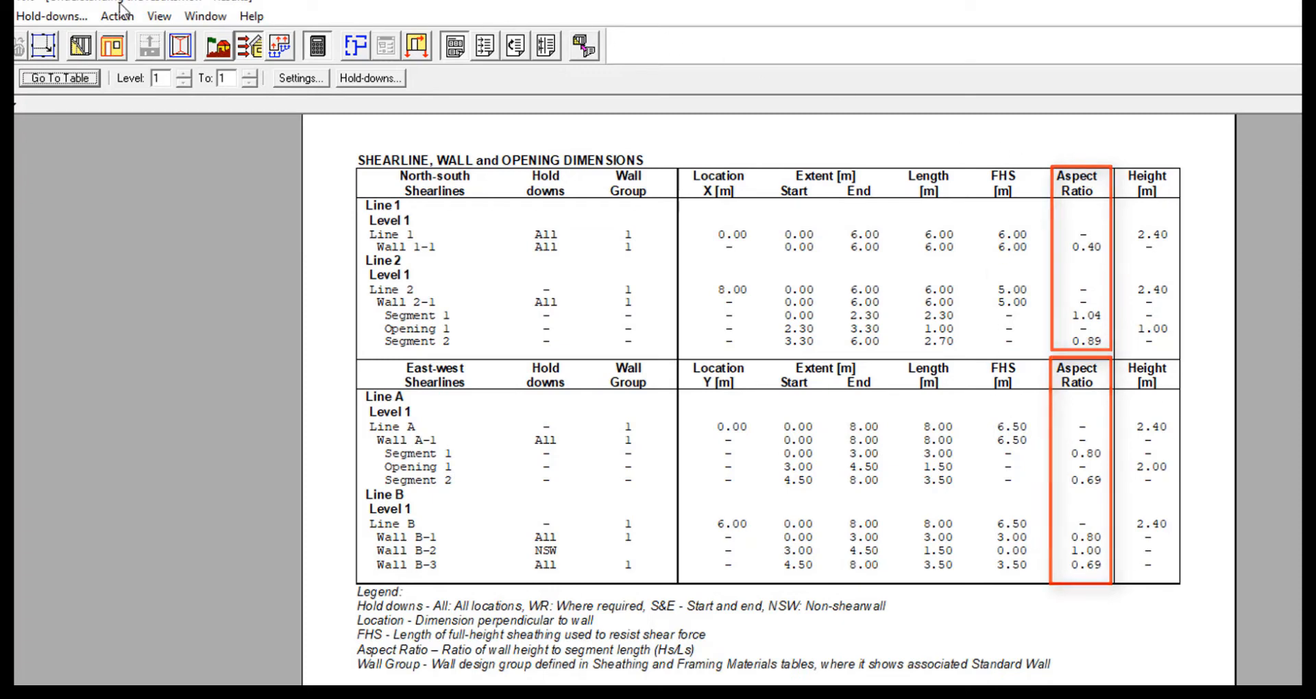
{"action": "left_click", "coordinate": [59, 78]}
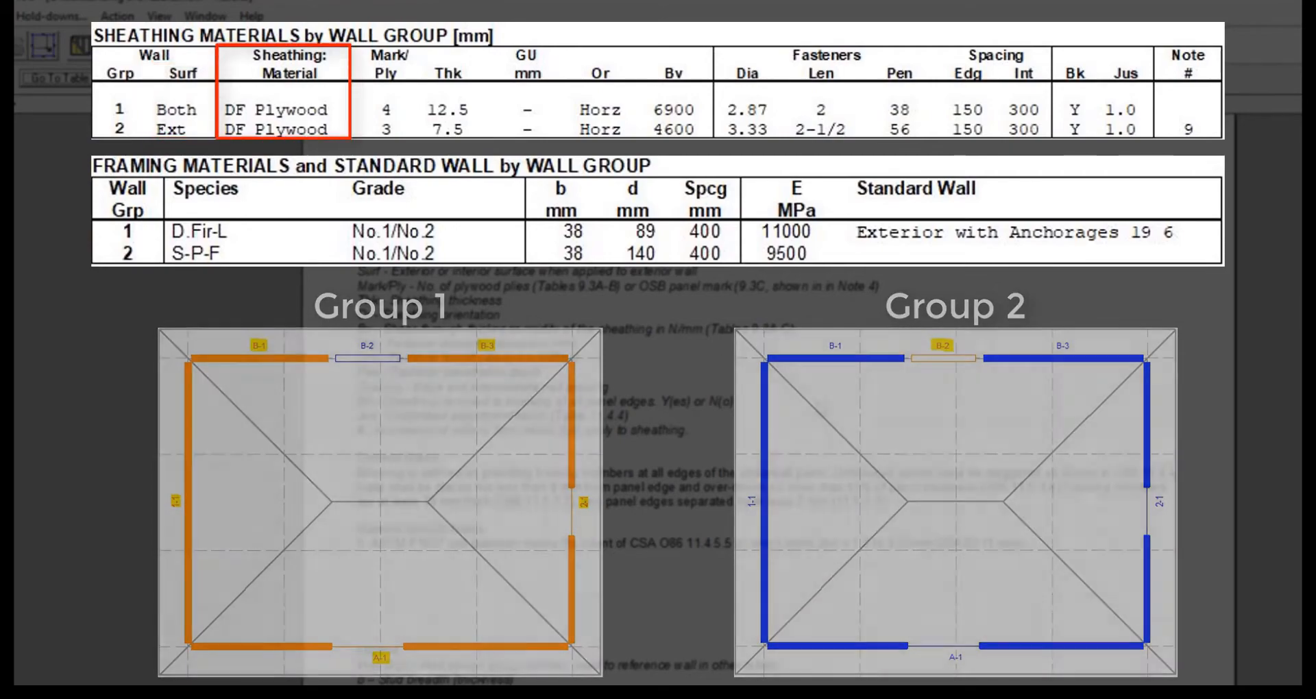
{"action": "scroll", "scroll_direction": "down", "scroll_amount": 3}
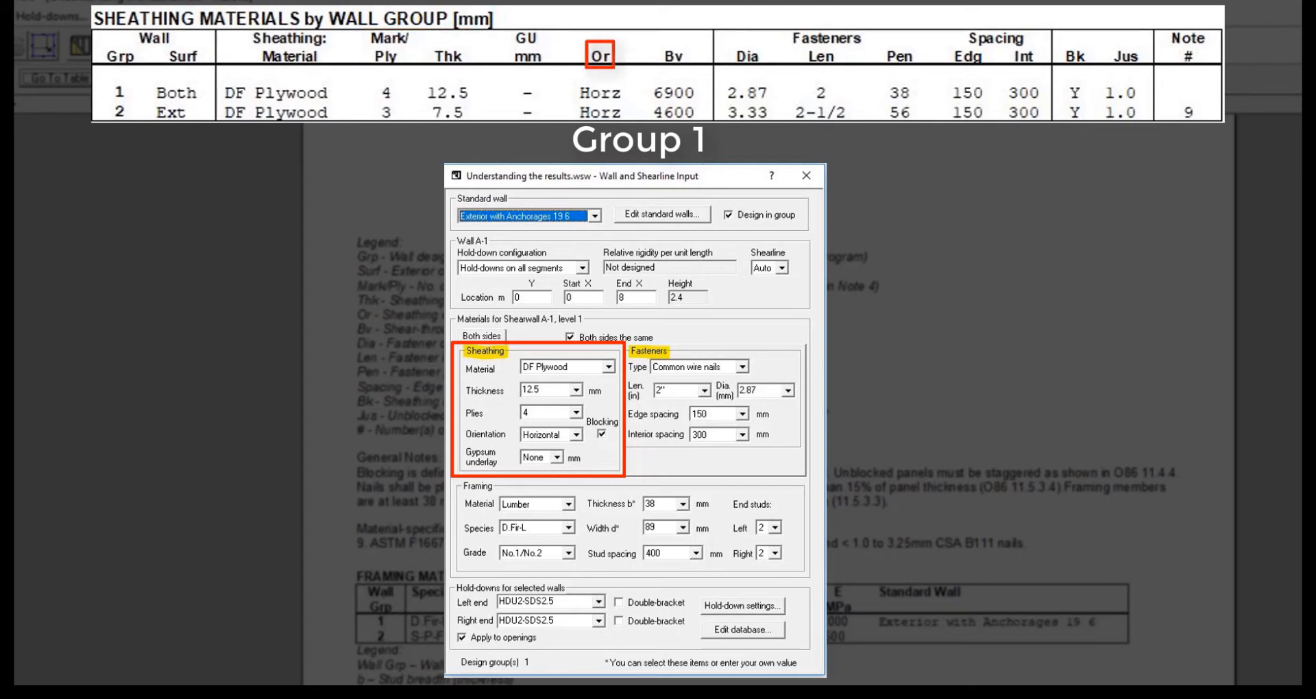
{"action": "left_click", "coordinate": [672, 57]}
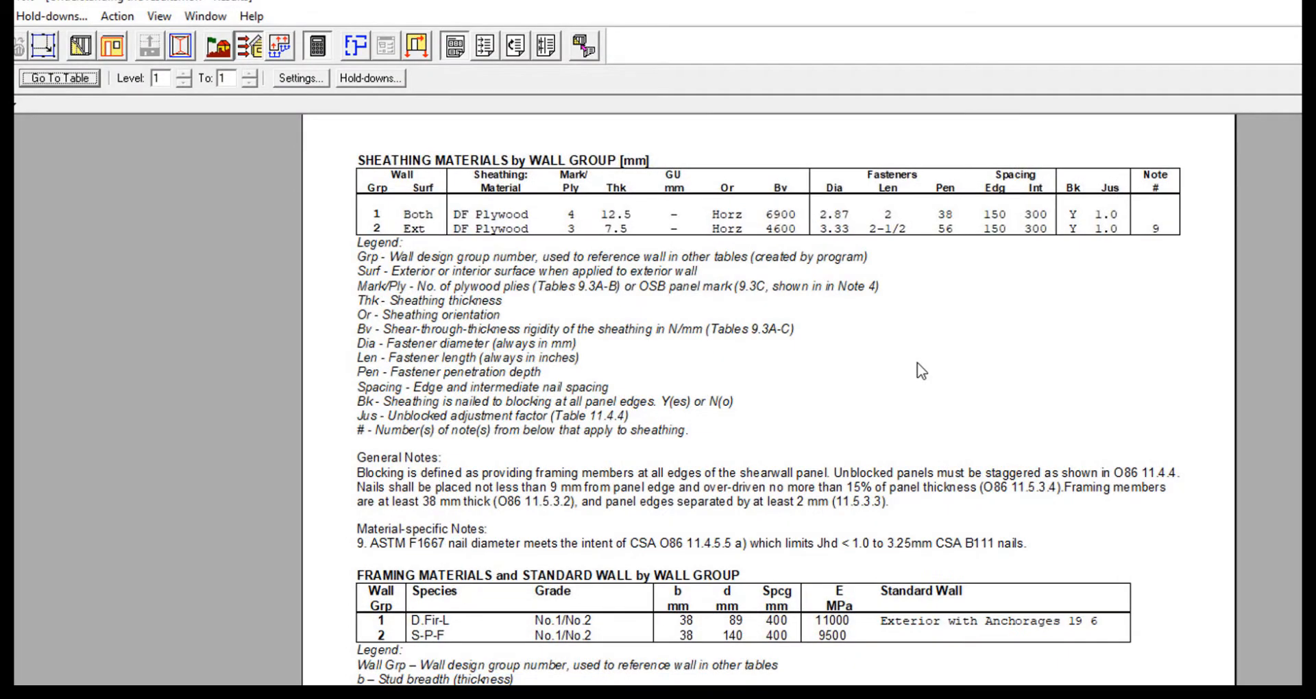
Go back to the plan view with the Wall and Shearline Input form for wall A-1.
{"action": "scroll", "scroll_direction": "down", "scroll_amount": 3}
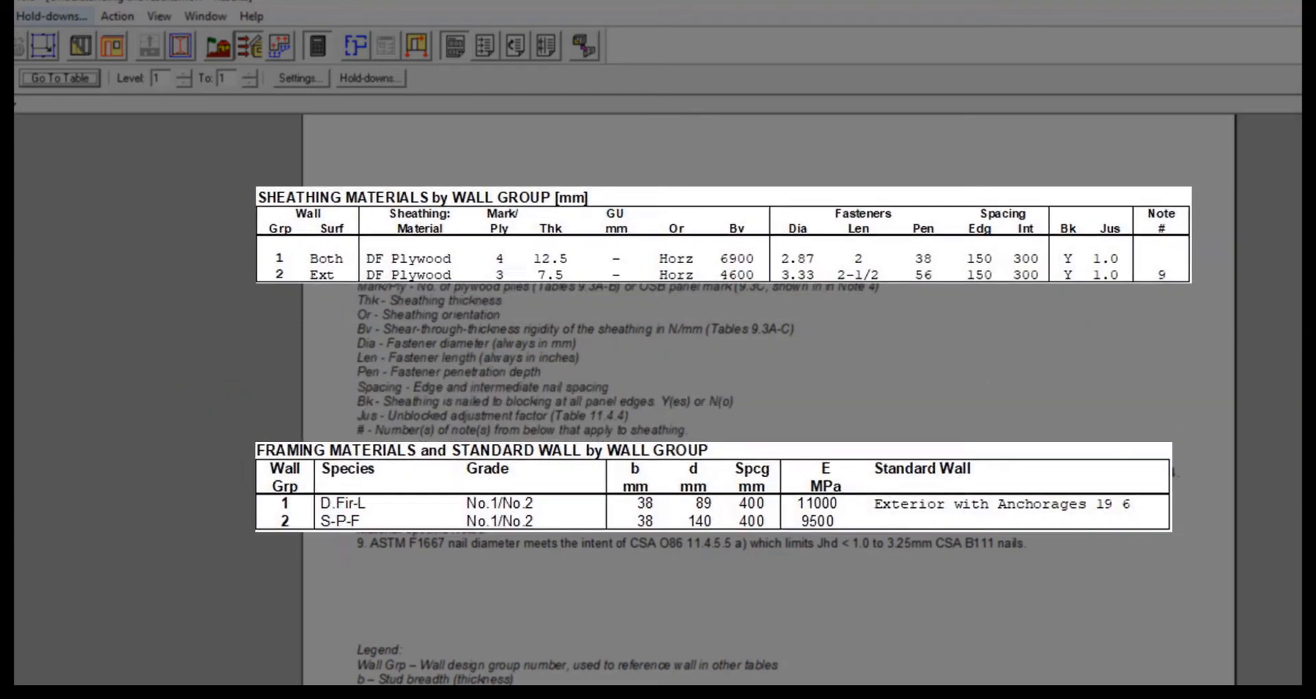
{"action": "left_click", "coordinate": [369, 77]}
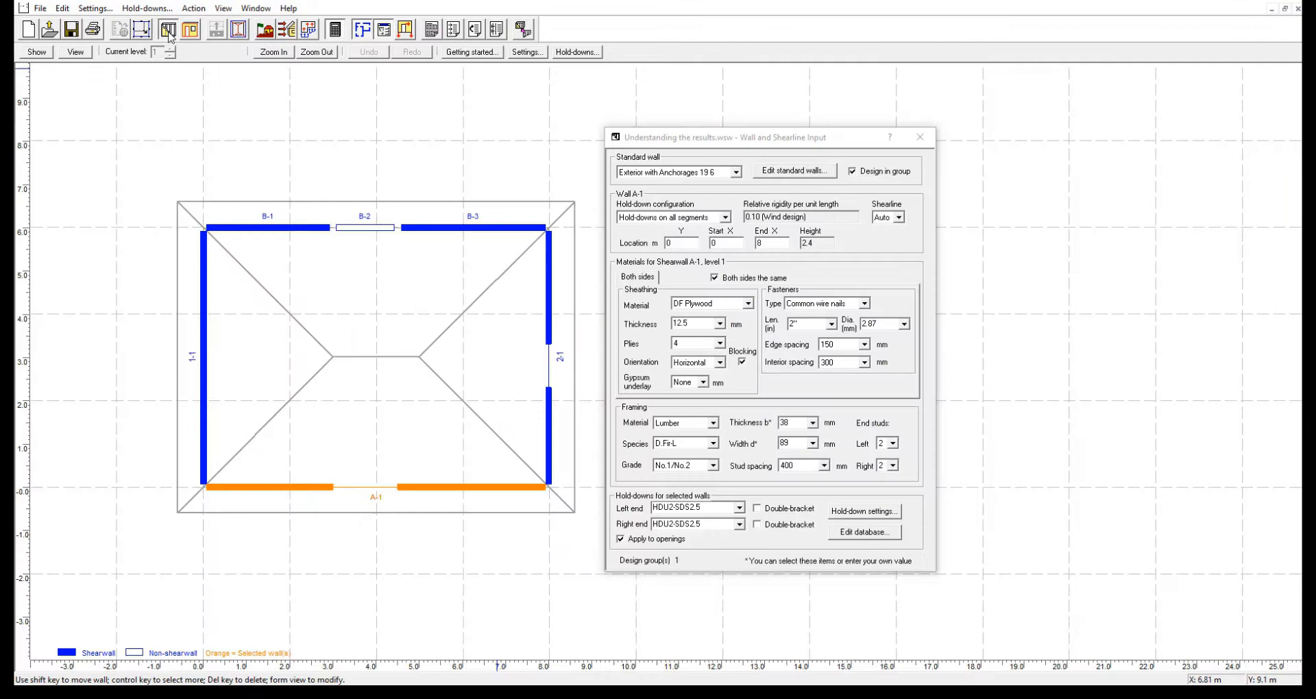
Set wall A-1's sheathing thickness and nail edge spacing to (unknown).
{"action": "left_click", "coordinate": [759, 323]}
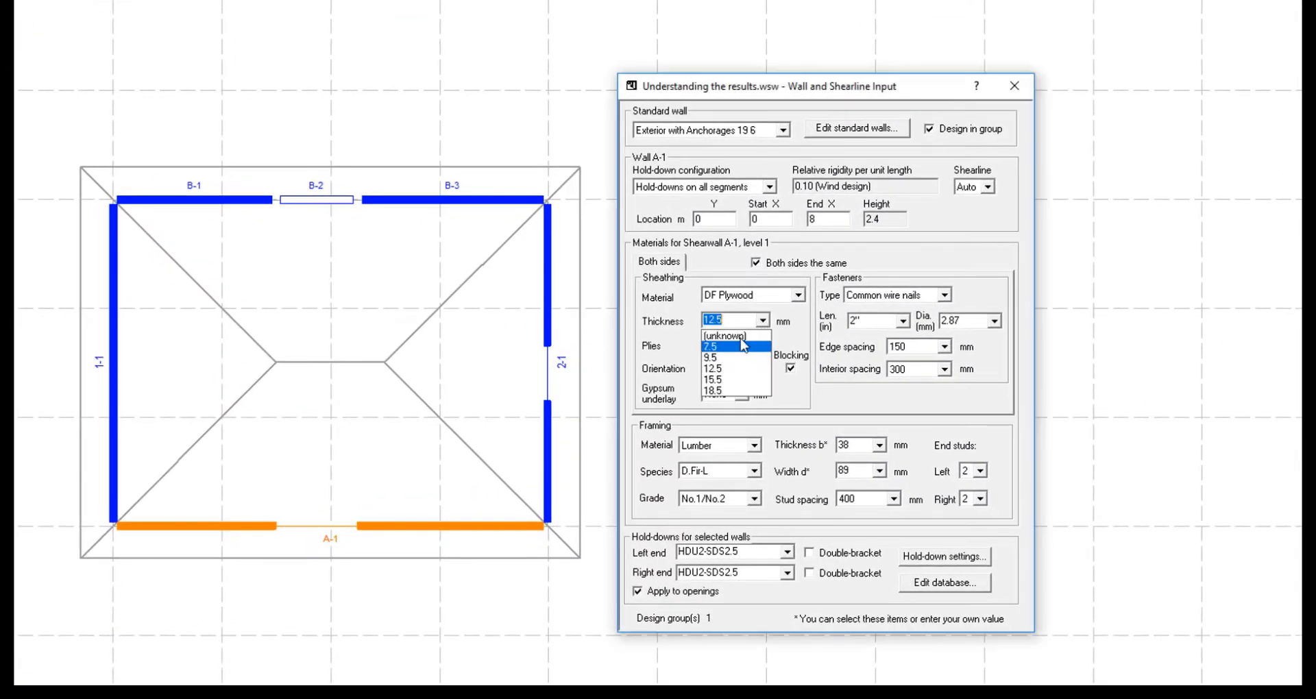
{"action": "left_click", "coordinate": [724, 337]}
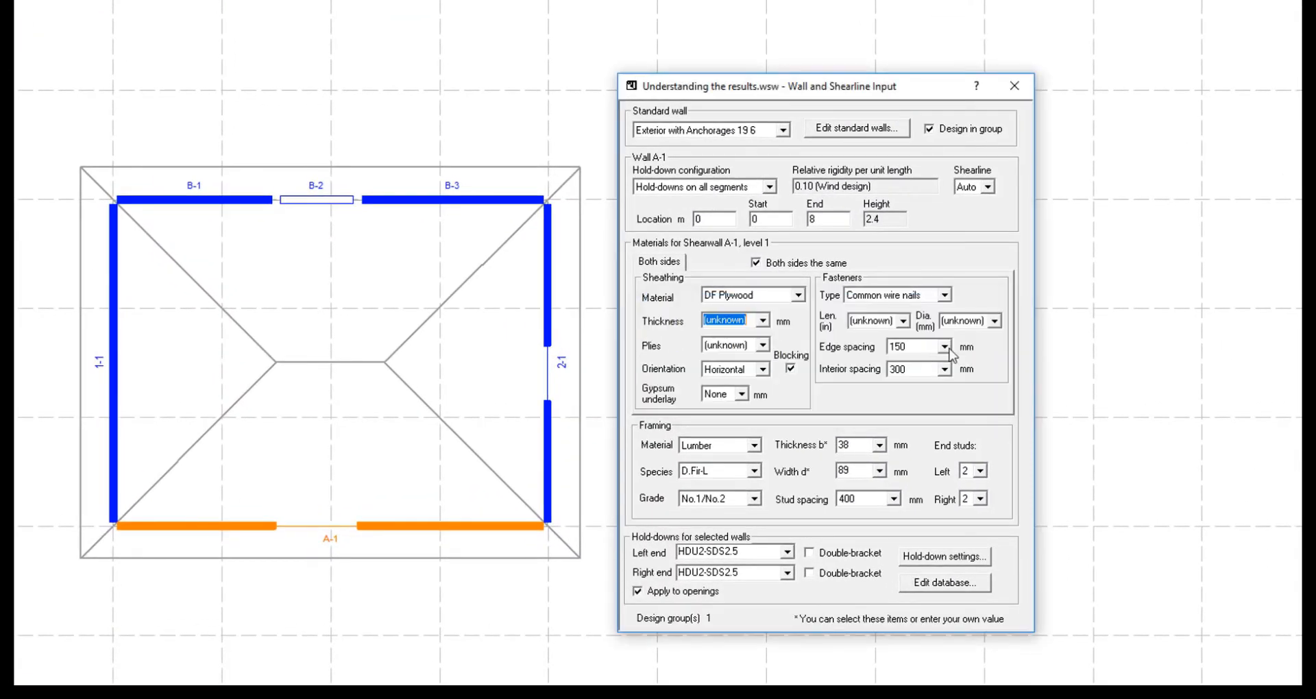
{"action": "left_click", "coordinate": [852, 478]}
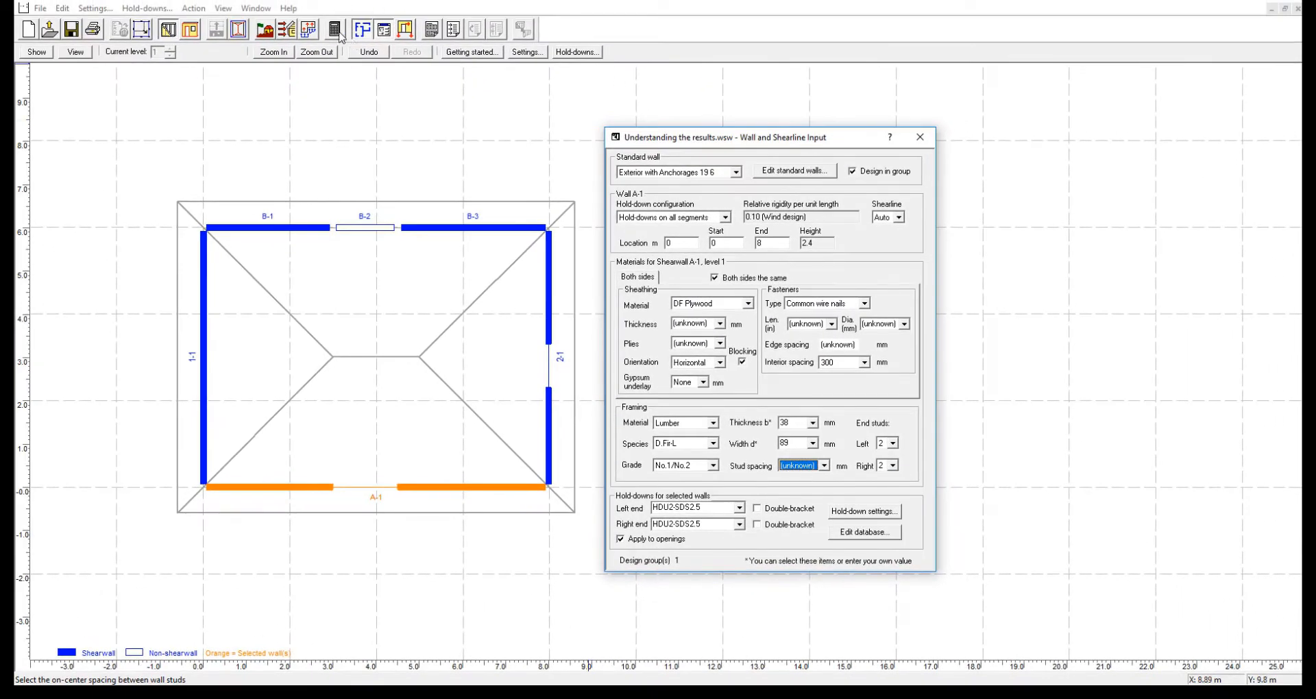
{"action": "left_click", "coordinate": [333, 30]}
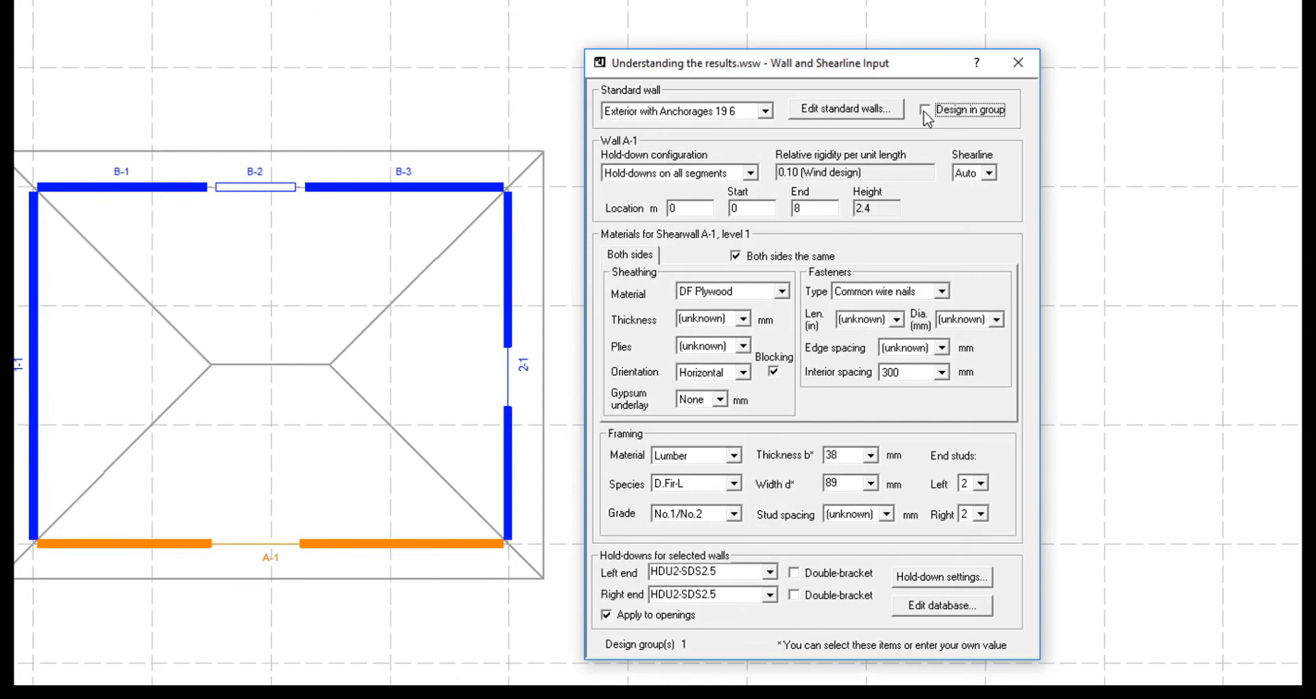
Re-enable group design for wall A-1 and raise the building to four storeys.
{"action": "left_click", "coordinate": [920, 109]}
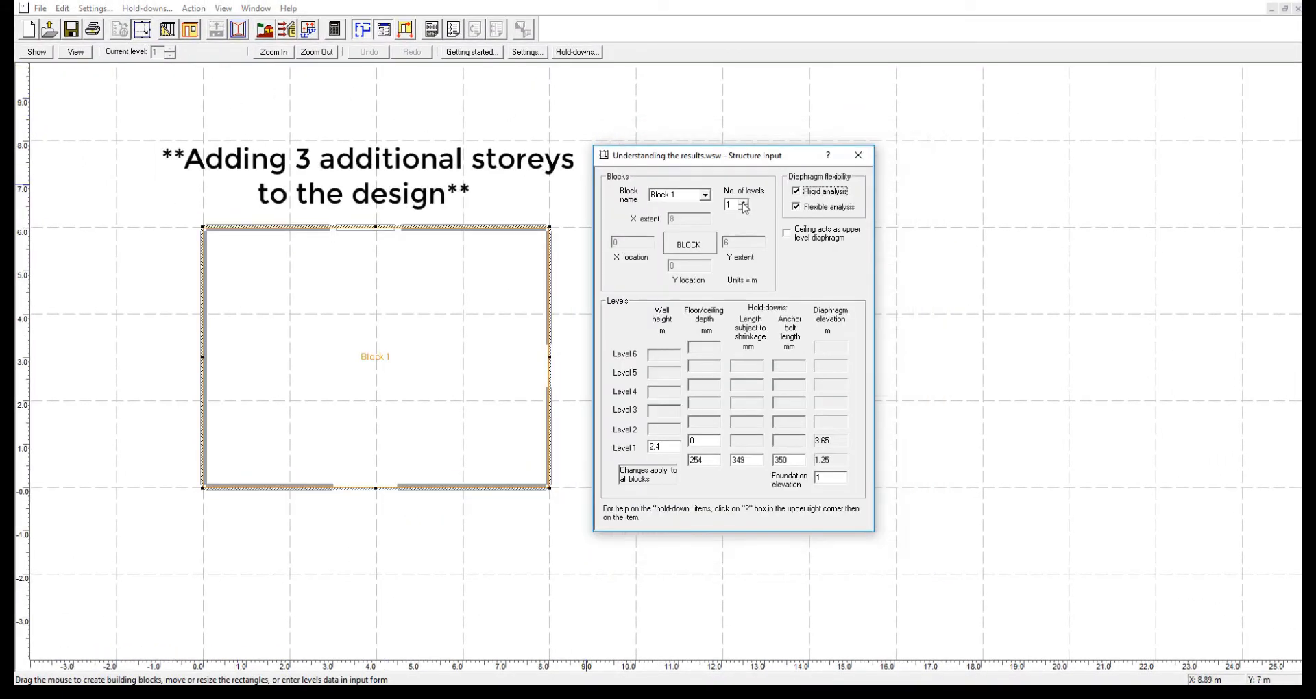
{"action": "left_click", "coordinate": [741, 203]}
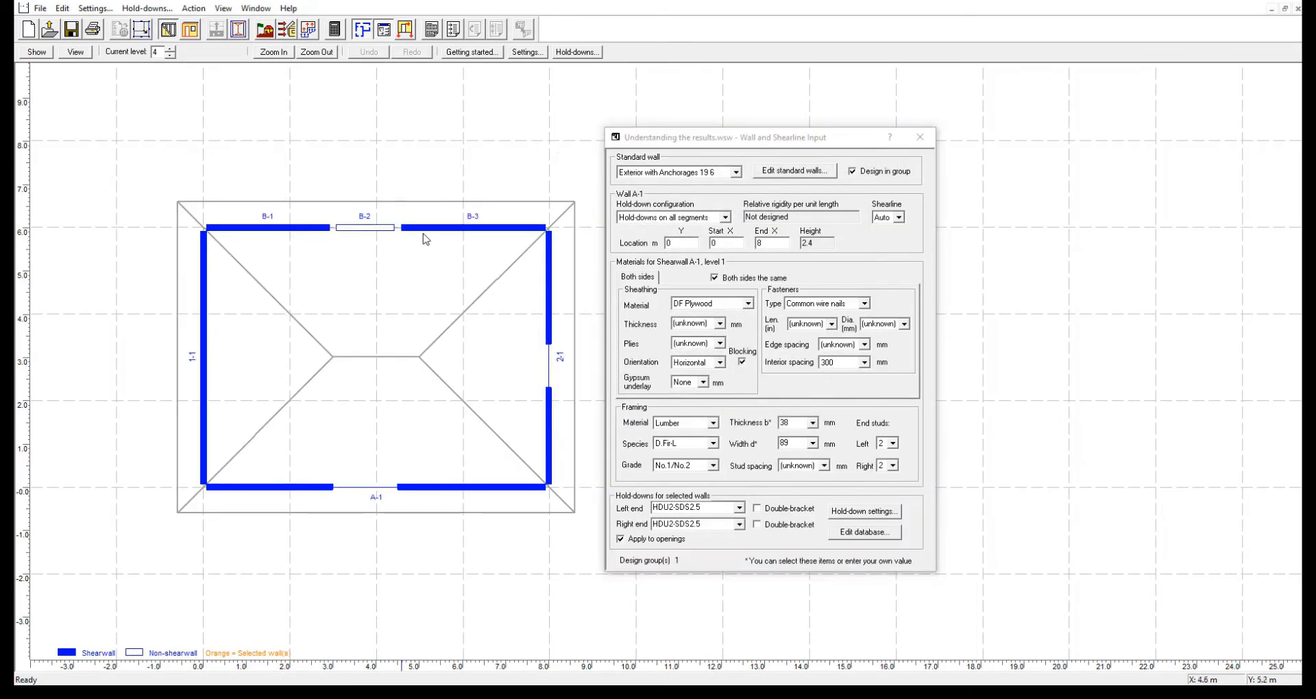
{"action": "left_click", "coordinate": [171, 55]}
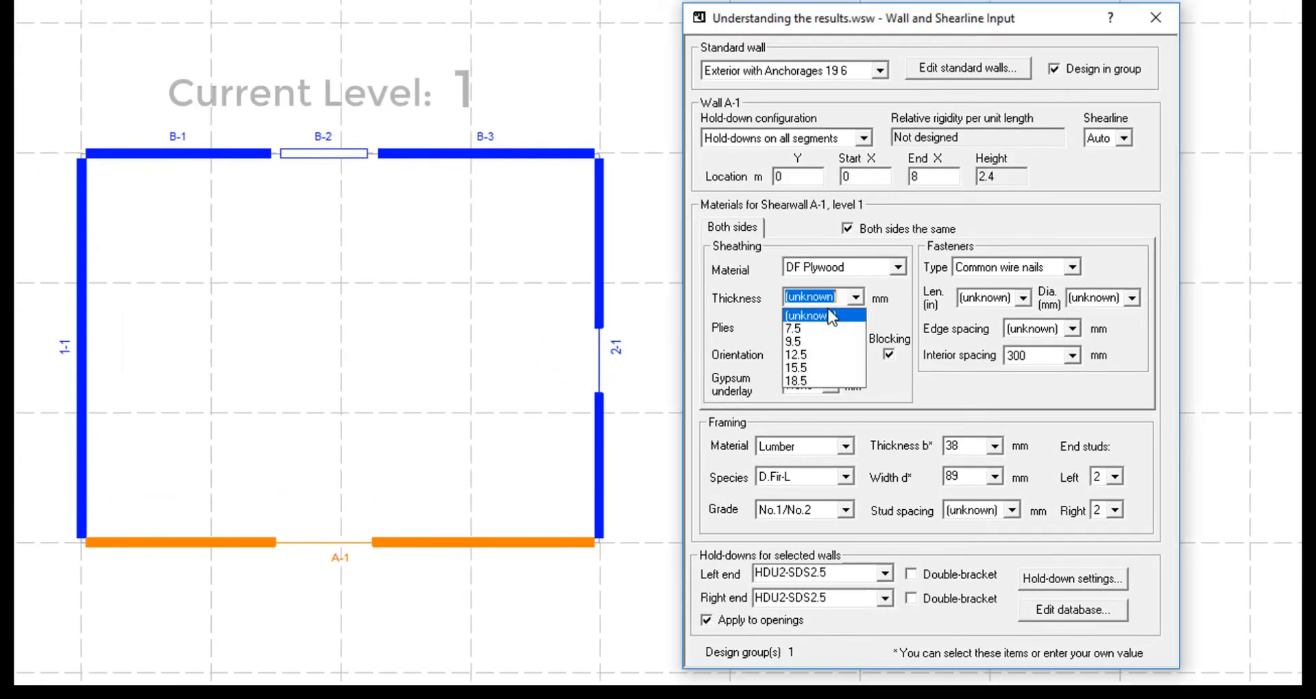
Clear Design in group, pick a sheathing thickness, and select level 2 wall B-3 (7.5 mm DF plywood).
{"action": "left_click", "coordinate": [793, 328]}
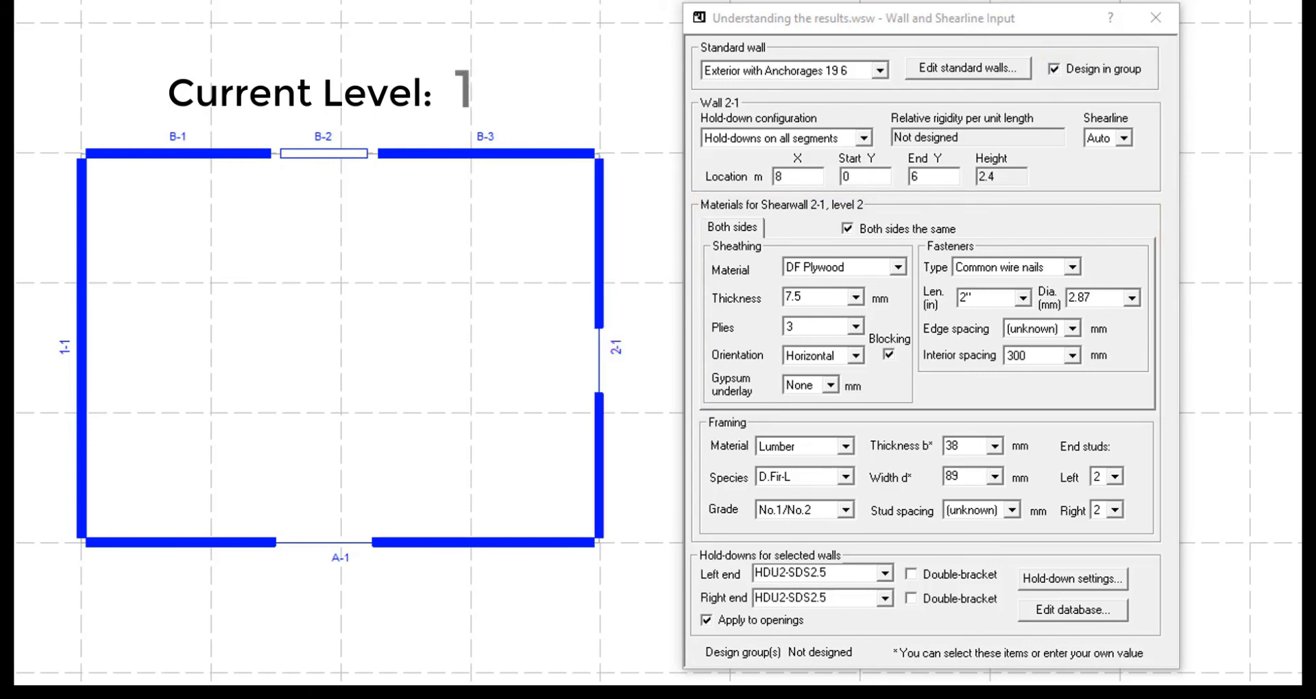
{"action": "mouse_move", "coordinate": [515, 549]}
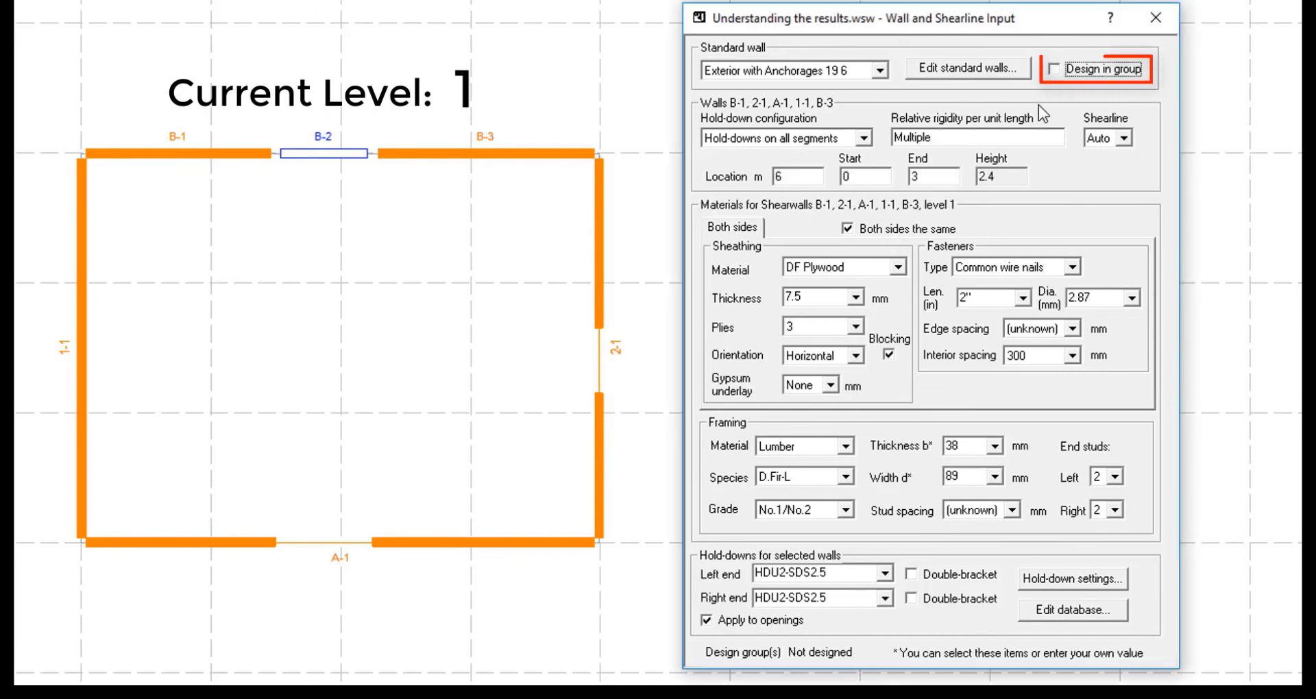
{"action": "left_click", "coordinate": [856, 298]}
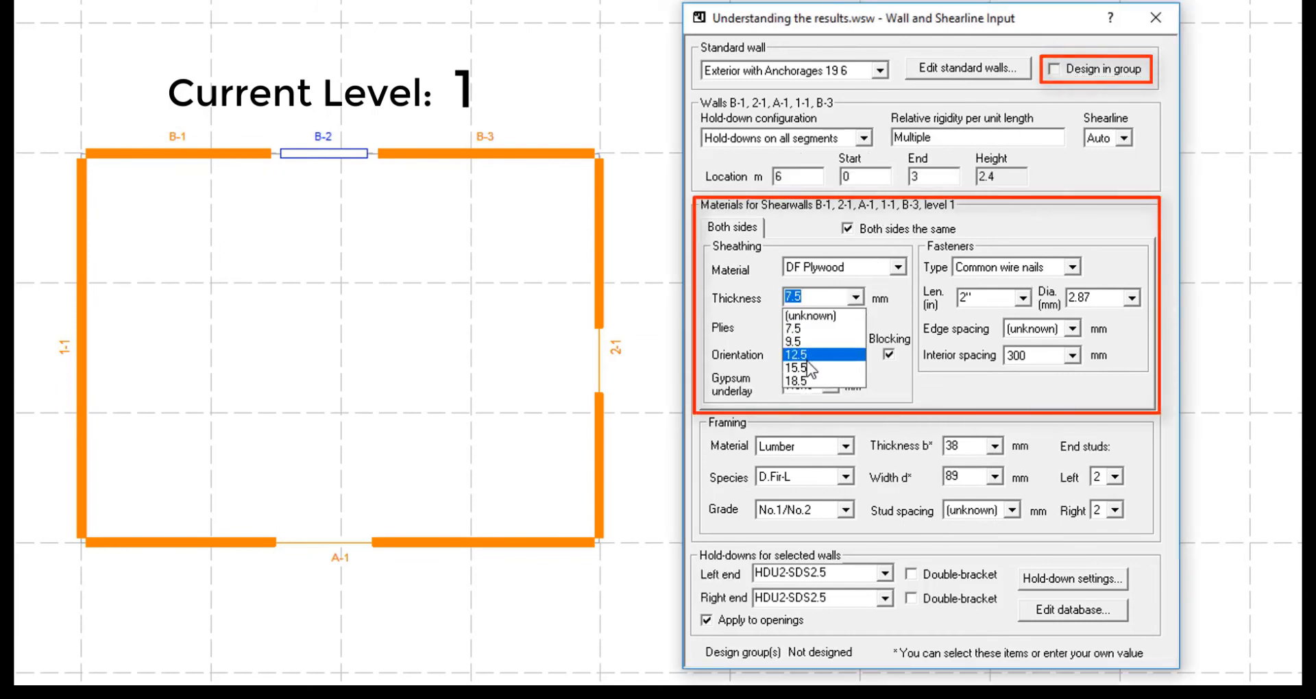
{"action": "left_click", "coordinate": [805, 367]}
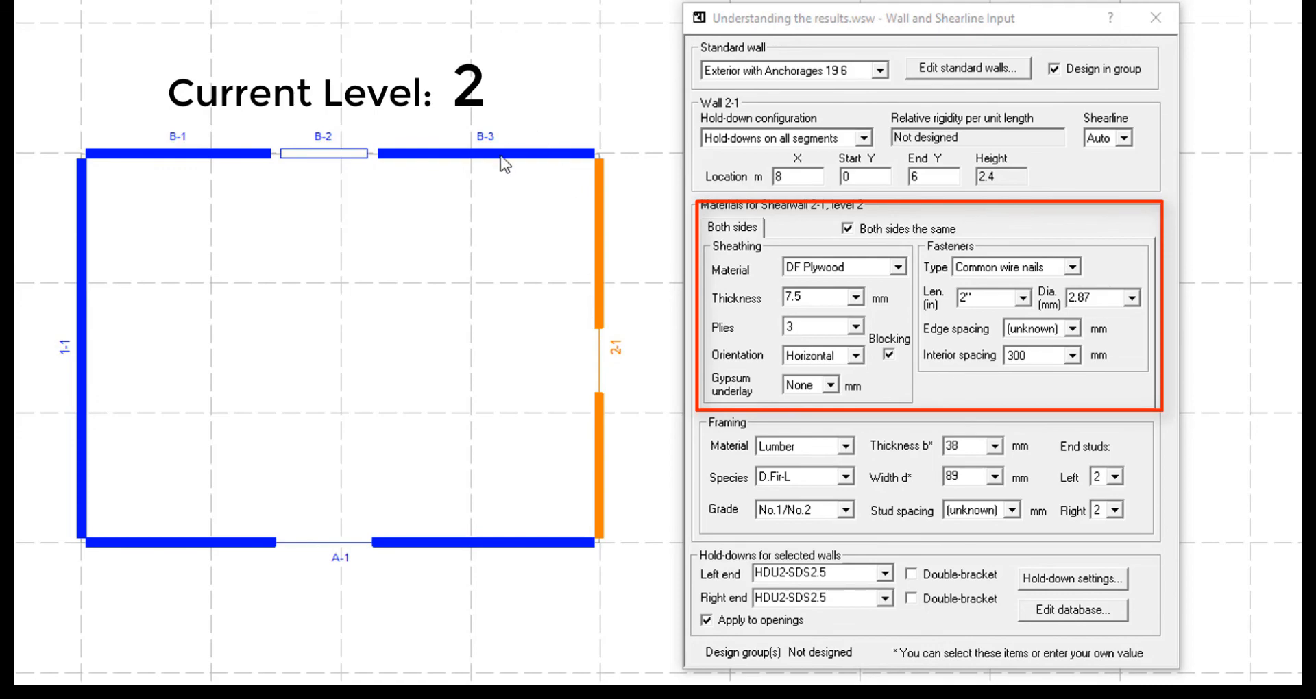
{"action": "left_click", "coordinate": [487, 155]}
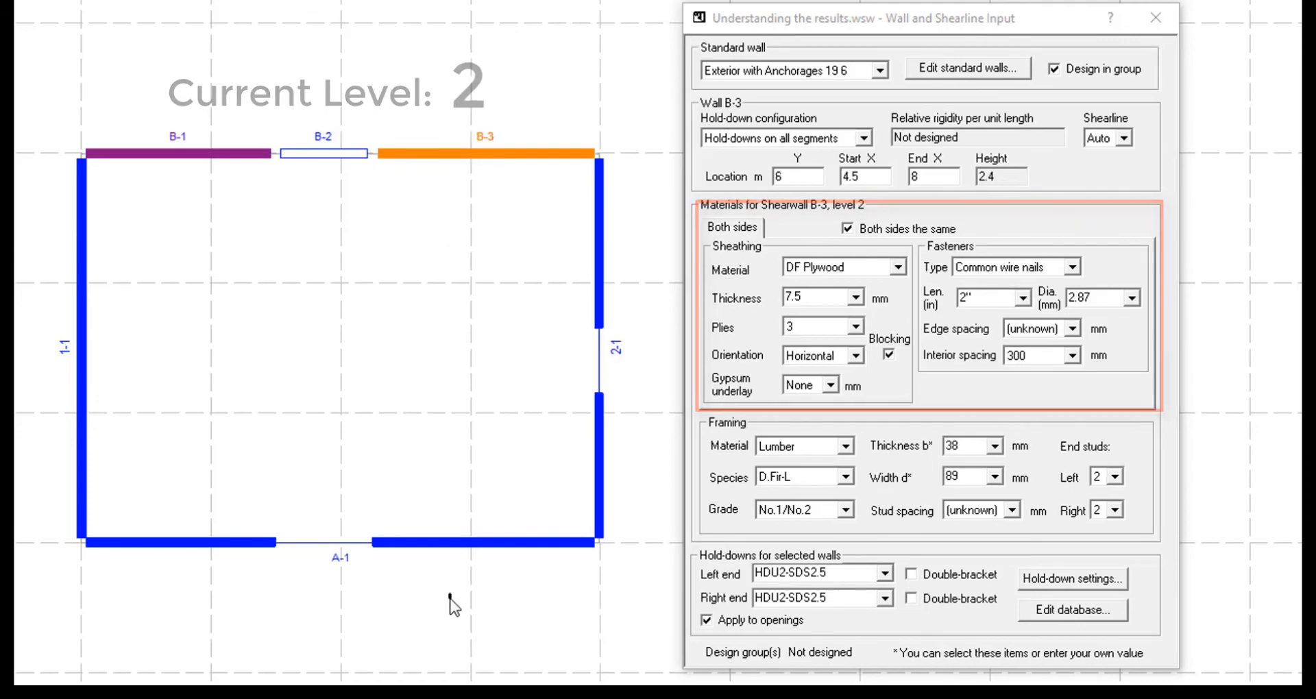